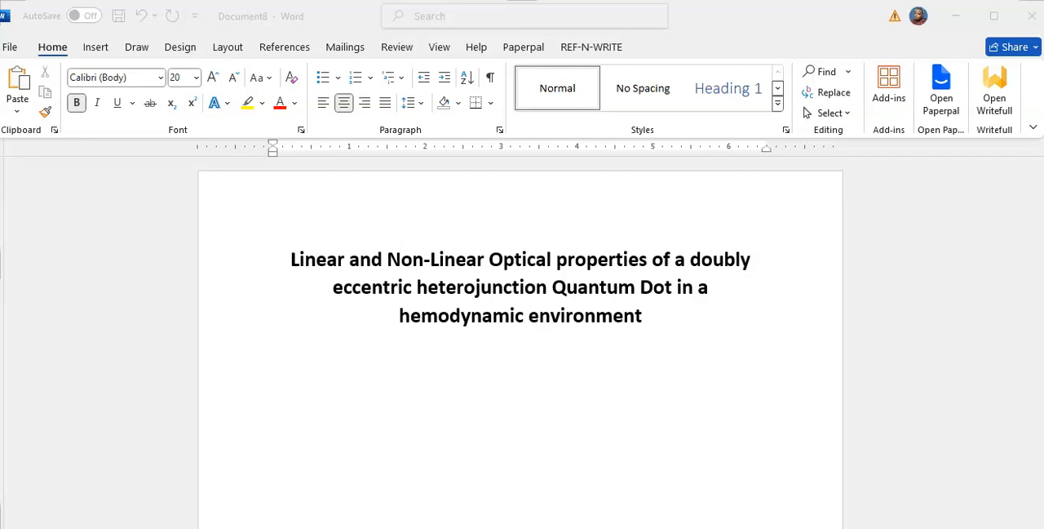
- Switch from the WhatsApp window to the Semantic Scholar reader showing the biexciton paper
{"action": "left_click", "coordinate": [286, 345]}
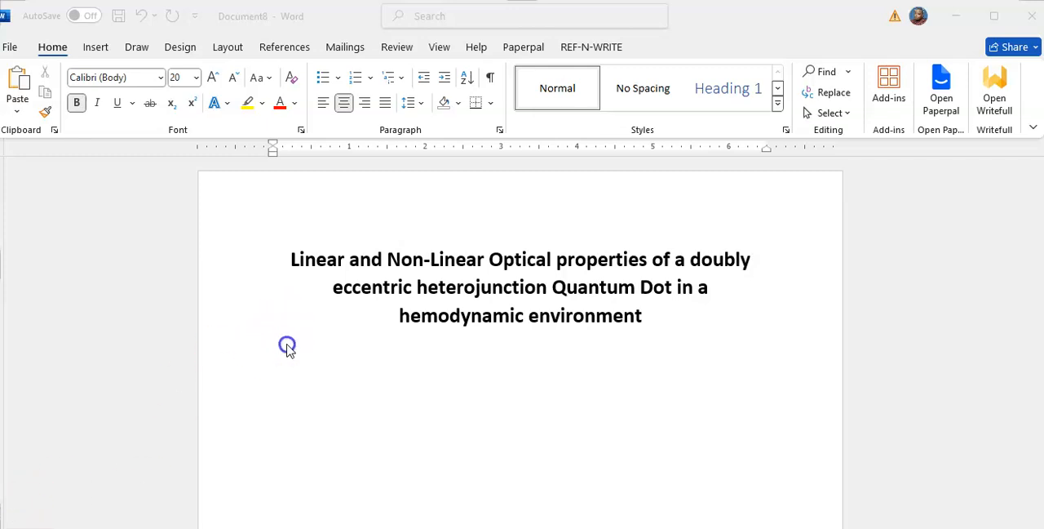
{"action": "left_click", "coordinate": [639, 316]}
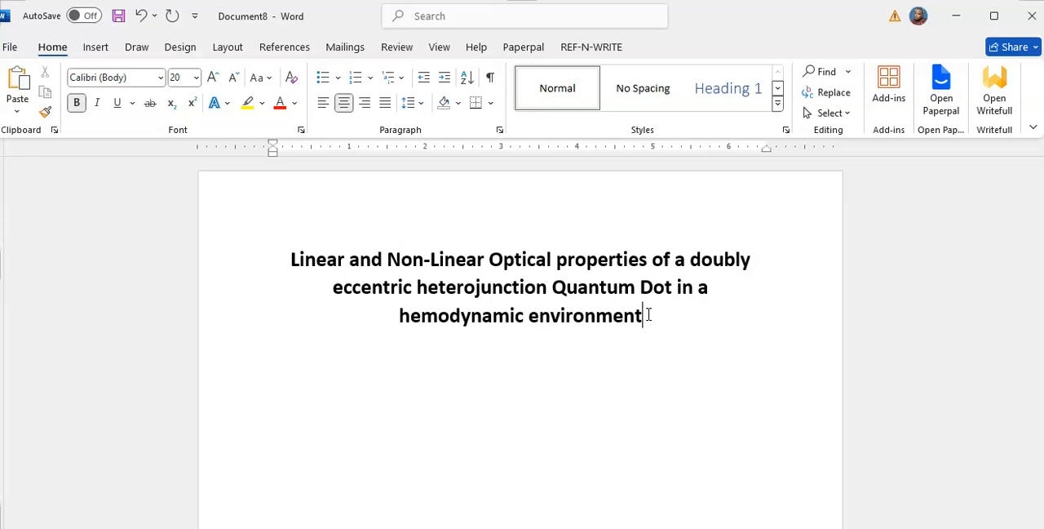
{"action": "mouse_move", "coordinate": [771, 293]}
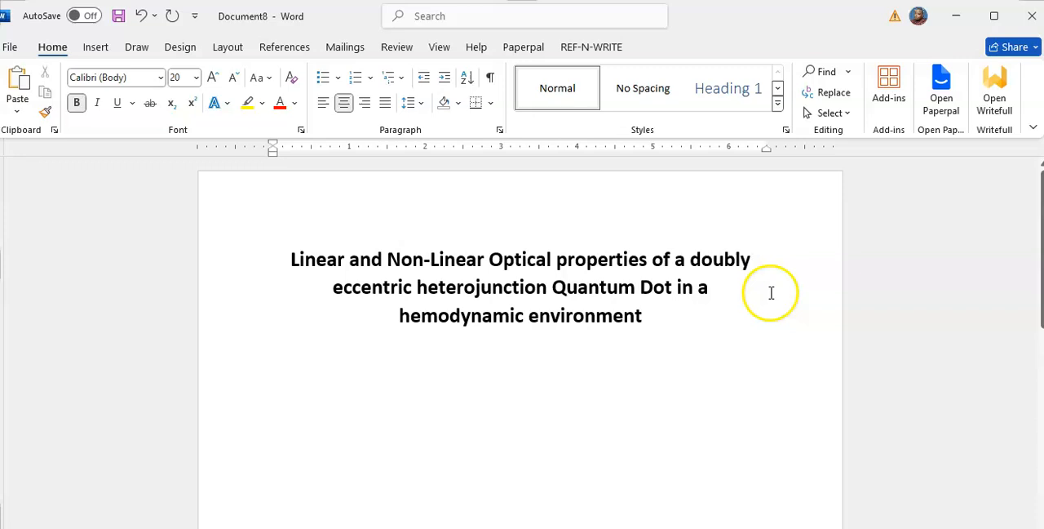
{"action": "mouse_move", "coordinate": [697, 275]}
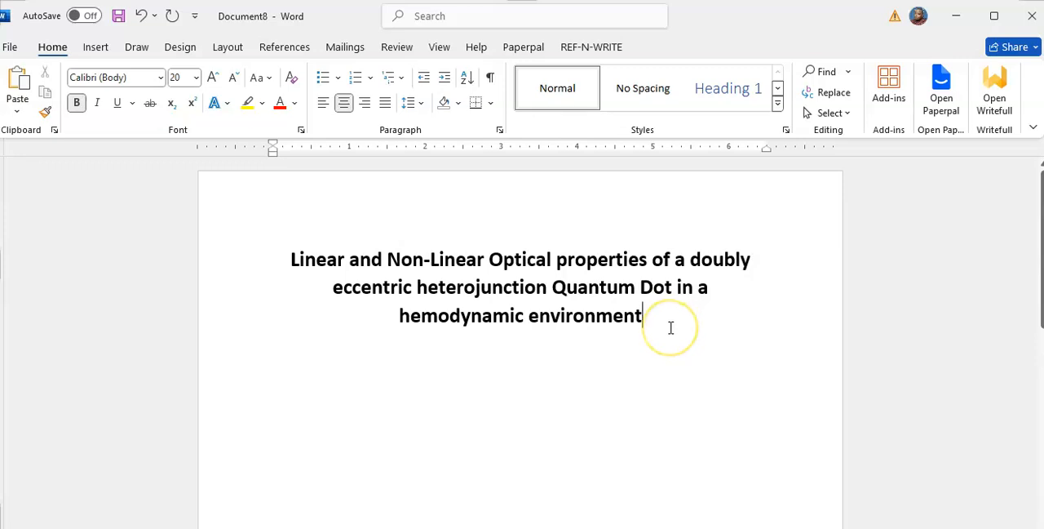
{"action": "left_click", "coordinate": [670, 327]}
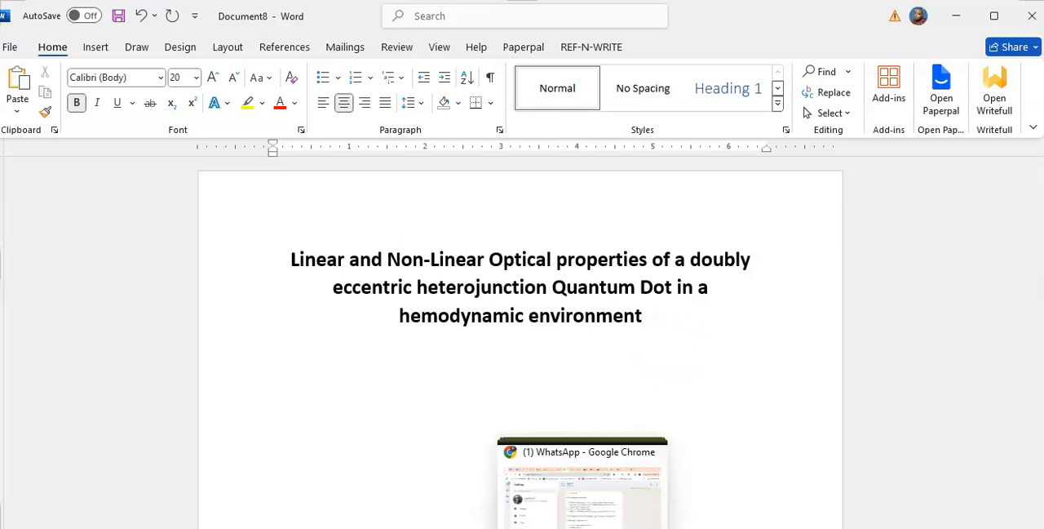
{"action": "left_click", "coordinate": [581, 451]}
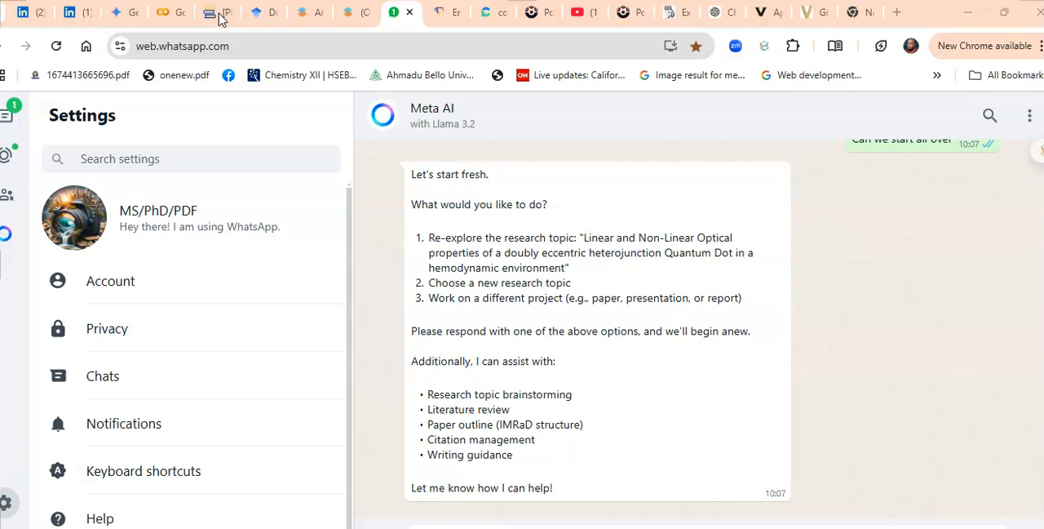
{"action": "left_click", "coordinate": [218, 13]}
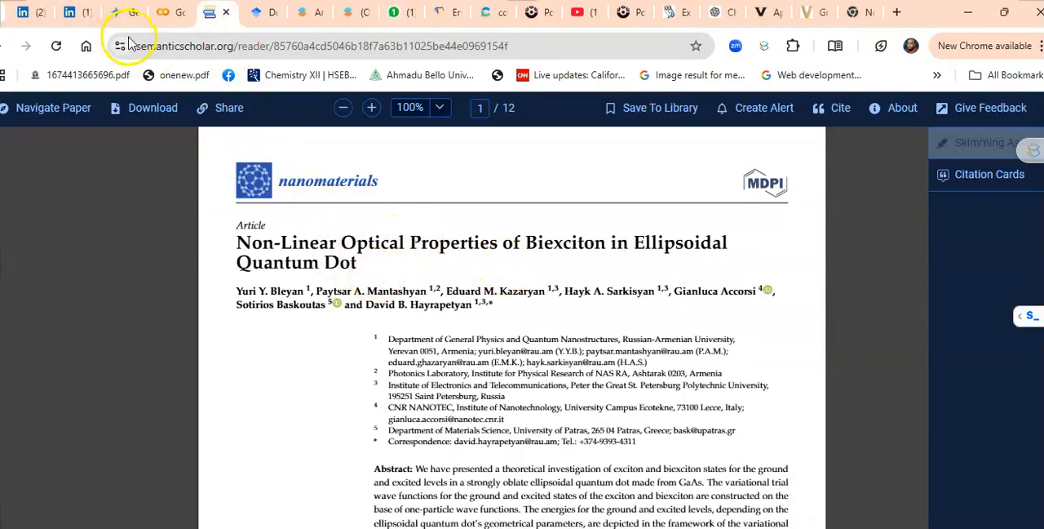
{"action": "mouse_move", "coordinate": [428, 12]}
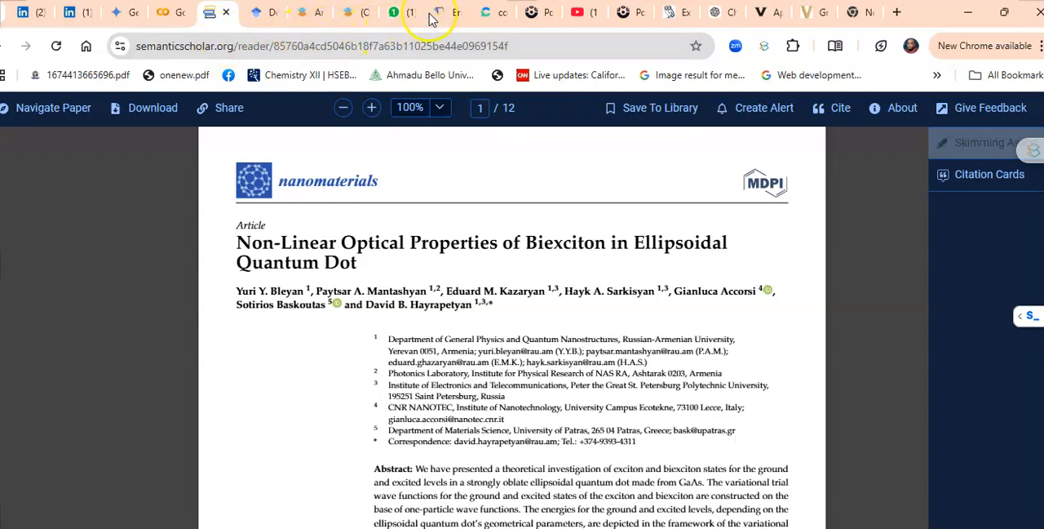
{"action": "mouse_move", "coordinate": [439, 13]}
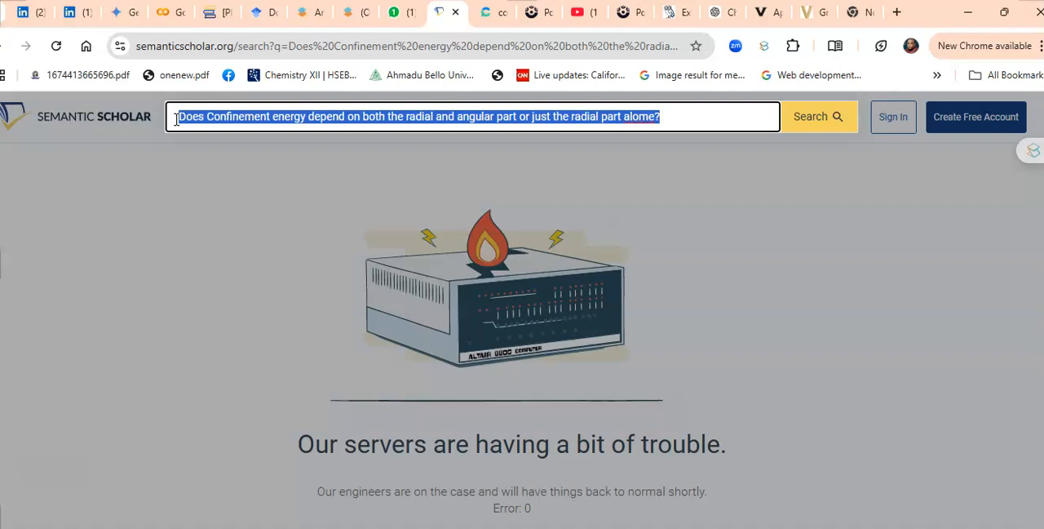
- Search Semantic Scholar for 'Ellipsodal Quantum Dot'
{"action": "type", "text": "Tell"}
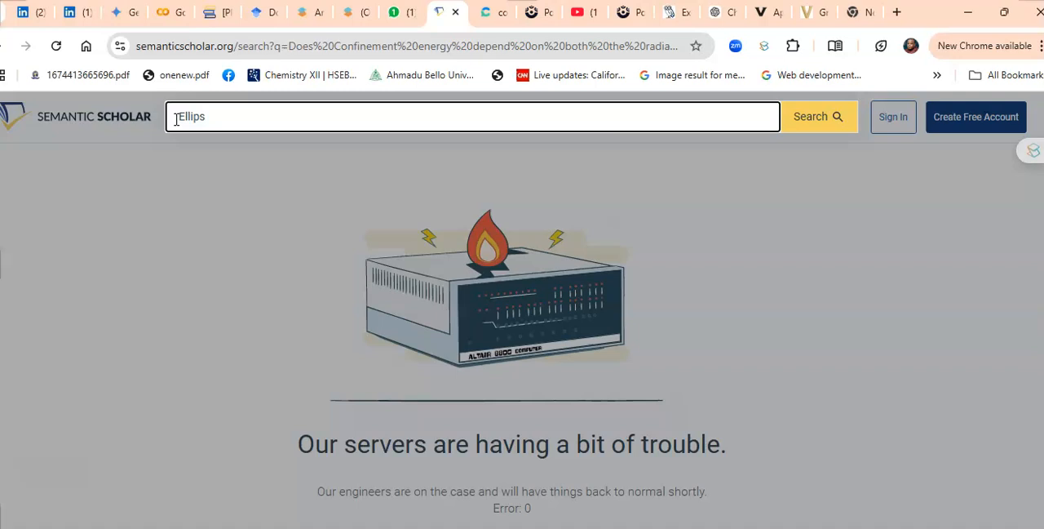
{"action": "type", "text": "odal"}
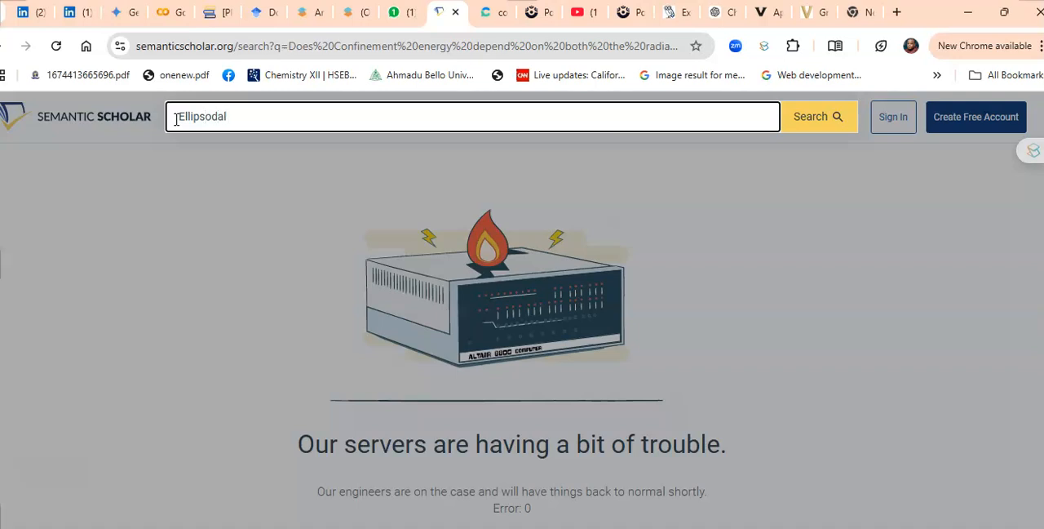
{"action": "type", "text": "Quantum"}
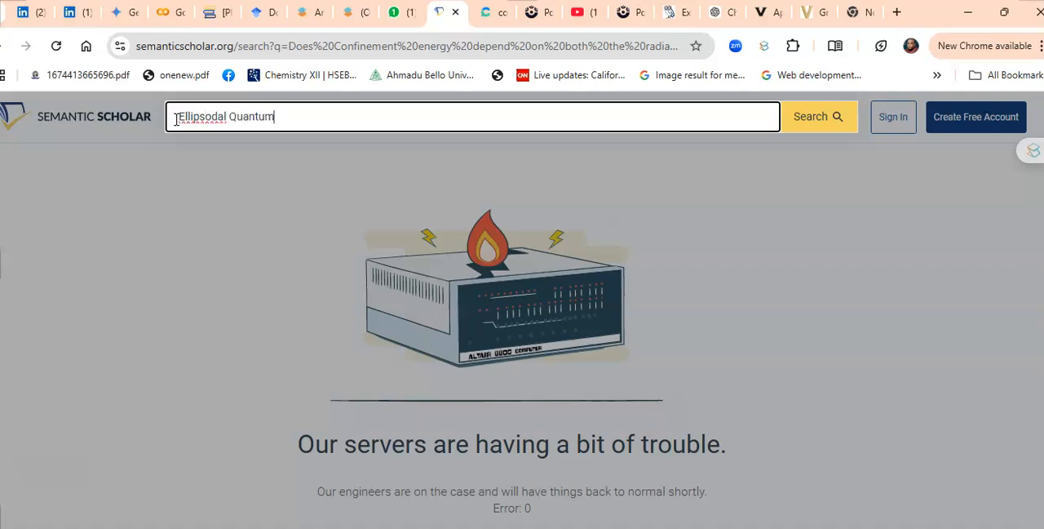
{"action": "type", "text": "Dot"}
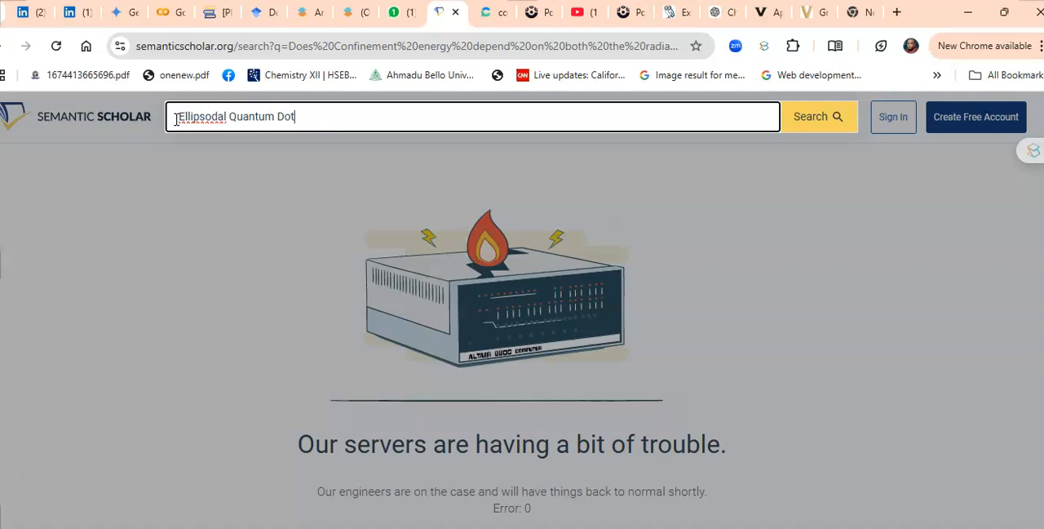
{"action": "left_click", "coordinate": [817, 116]}
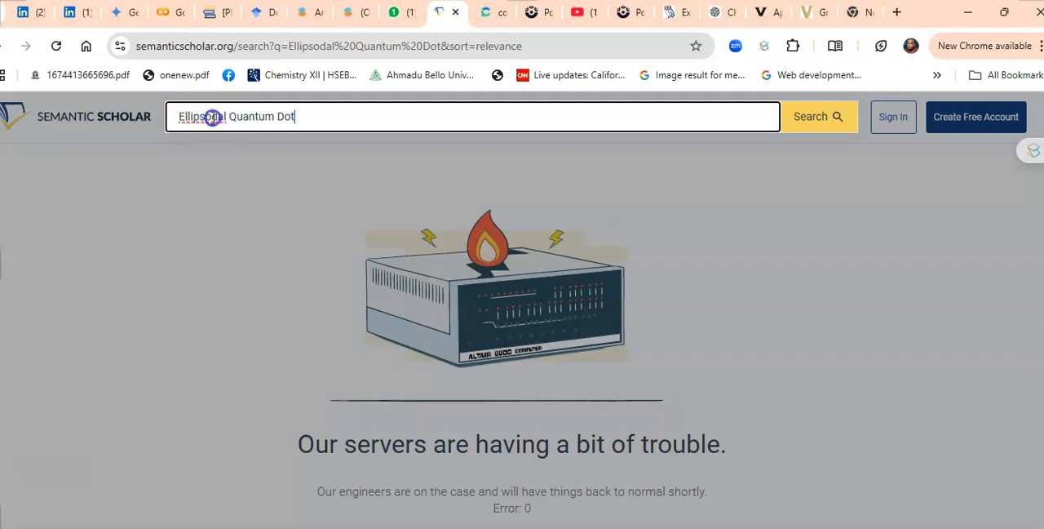
- Fix the query spelling to 'Ellipsoidal Quantum Dot' and rerun the search
{"action": "left_click", "coordinate": [819, 116]}
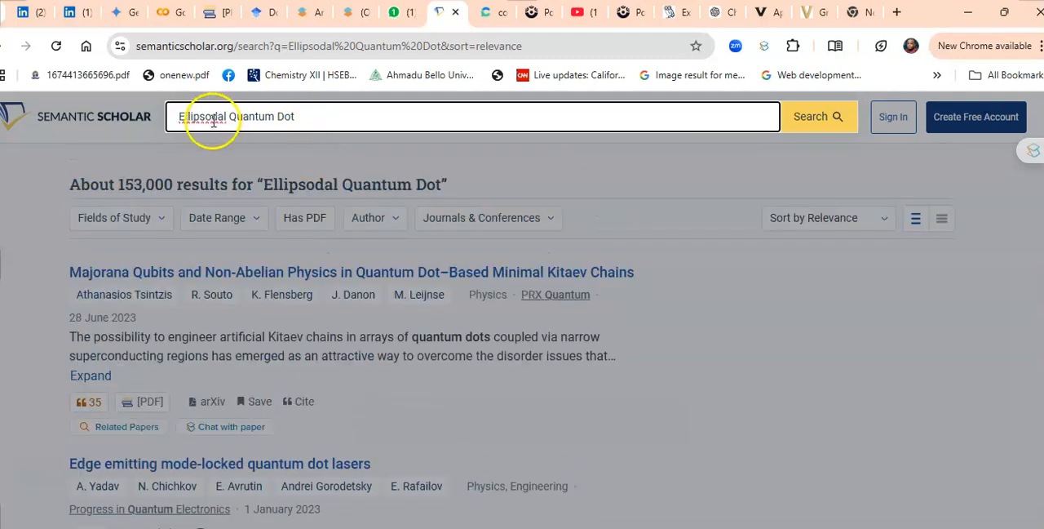
{"action": "left_click", "coordinate": [214, 116]}
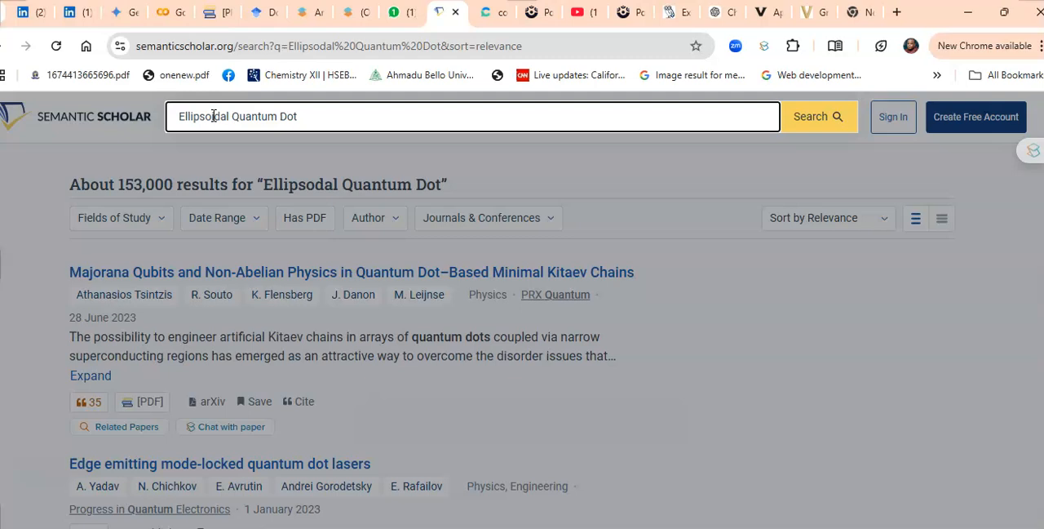
{"action": "left_click", "coordinate": [817, 116]}
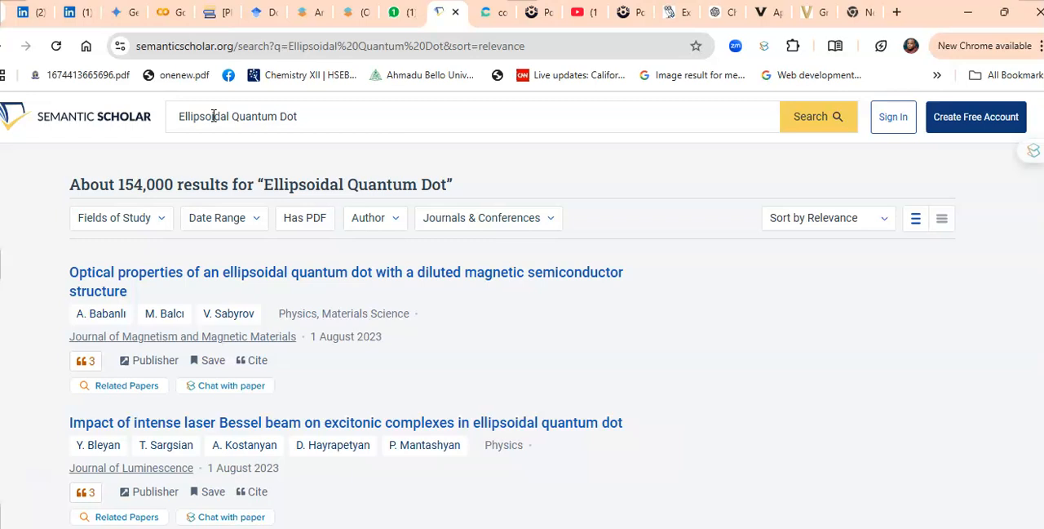
- Scroll the results and open 'Non-Linear Optical Properties of Biexciton in Ellipsoidal Quantum Dot'
{"action": "scroll", "scroll_direction": "down", "scroll_amount": 3}
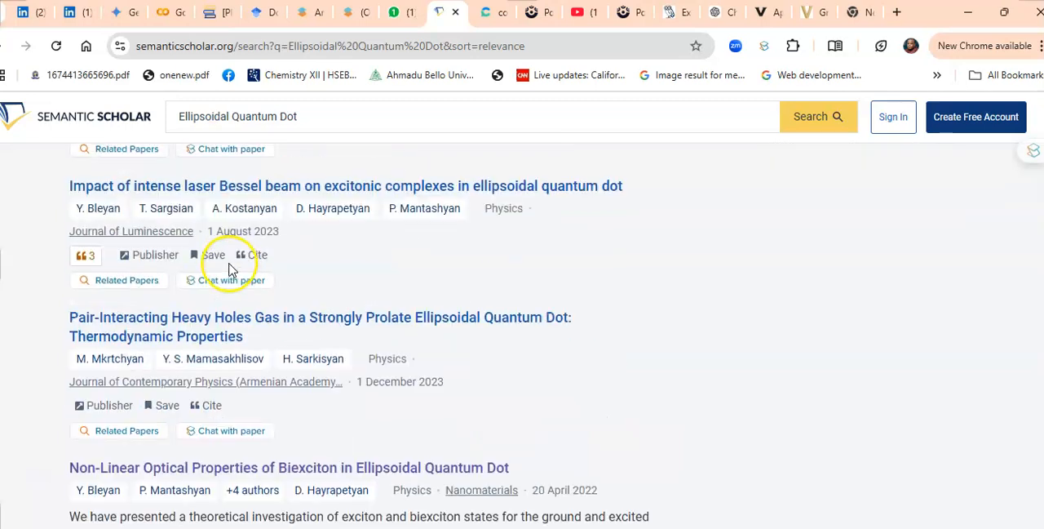
{"action": "scroll", "scroll_direction": "down", "scroll_amount": 3}
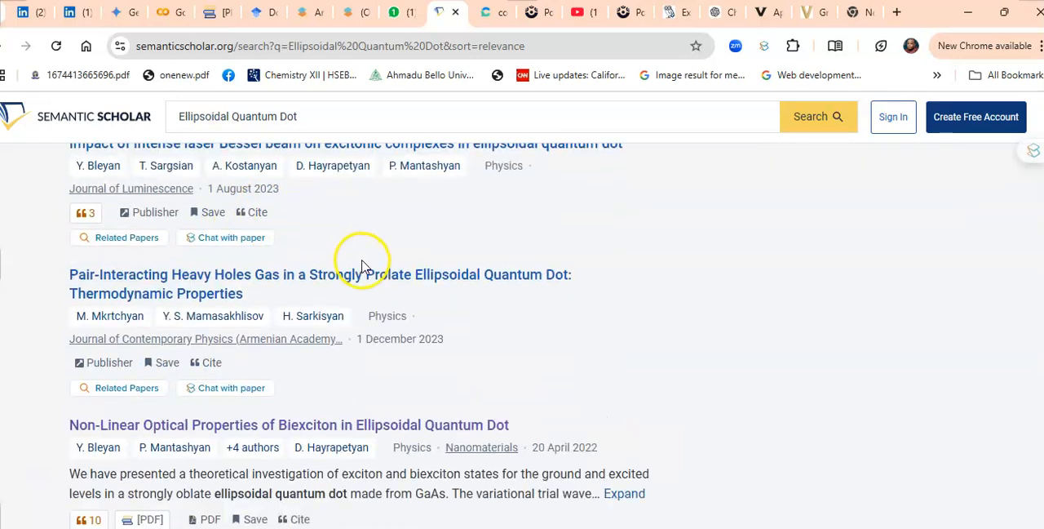
{"action": "scroll", "scroll_direction": "down", "scroll_amount": 3}
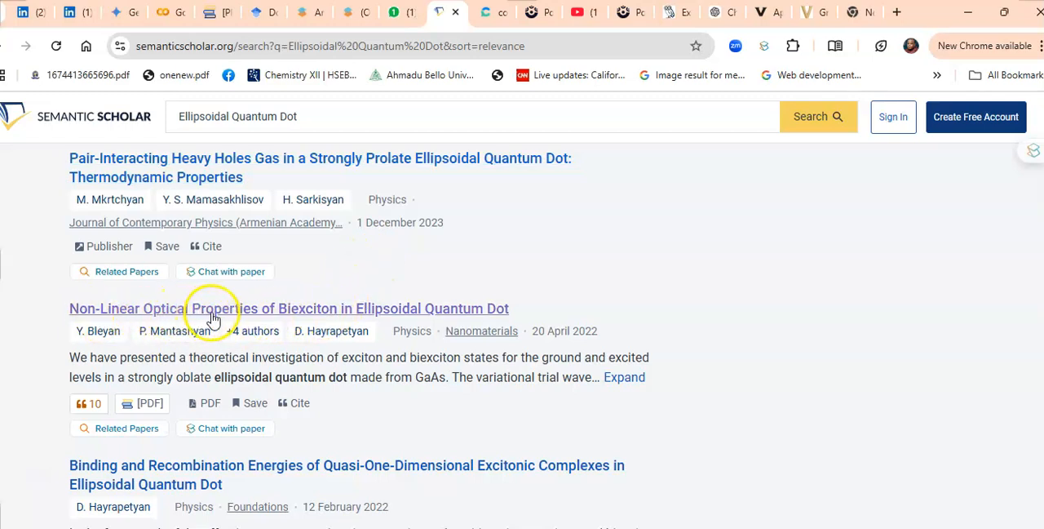
{"action": "mouse_move", "coordinate": [216, 318]}
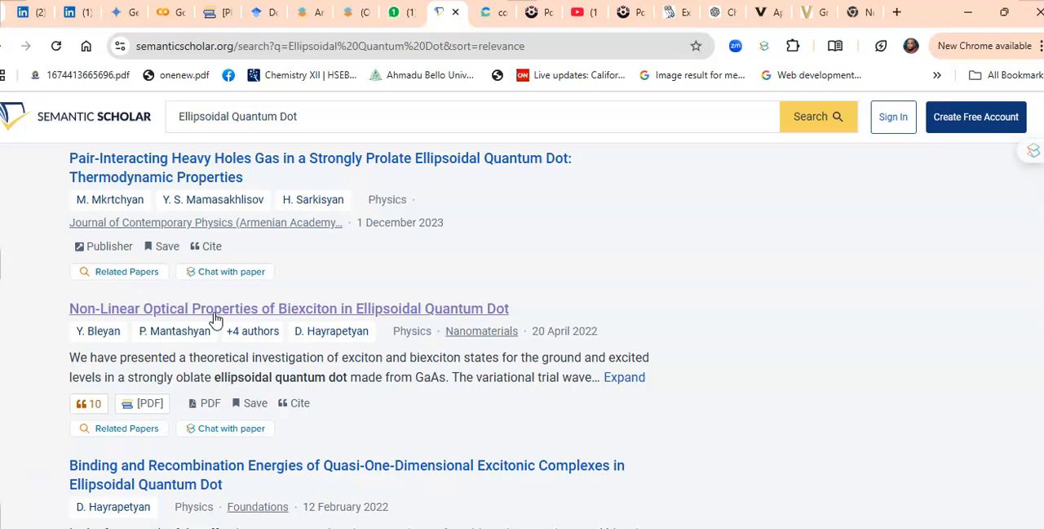
{"action": "scroll", "scroll_direction": "down", "scroll_amount": 3}
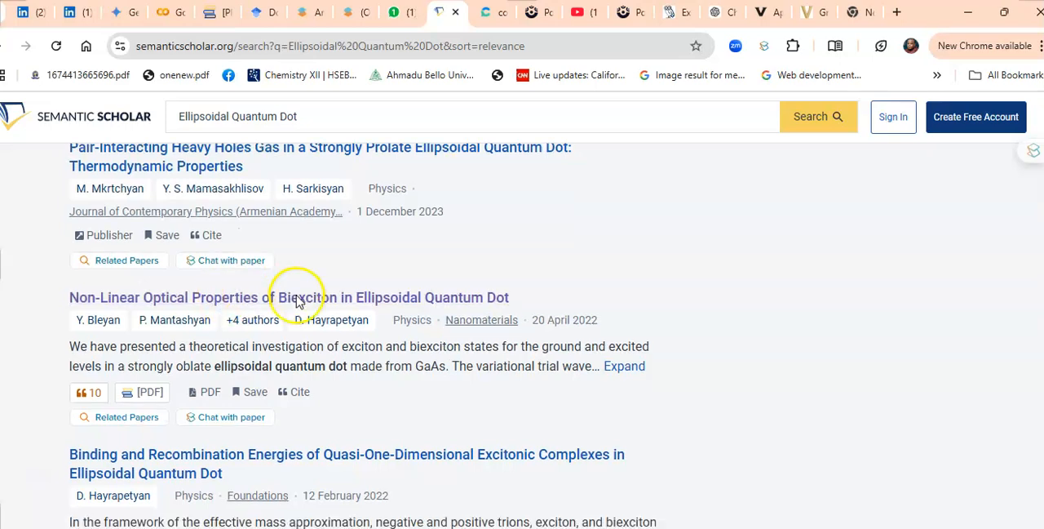
{"action": "scroll", "scroll_direction": "down", "scroll_amount": 3}
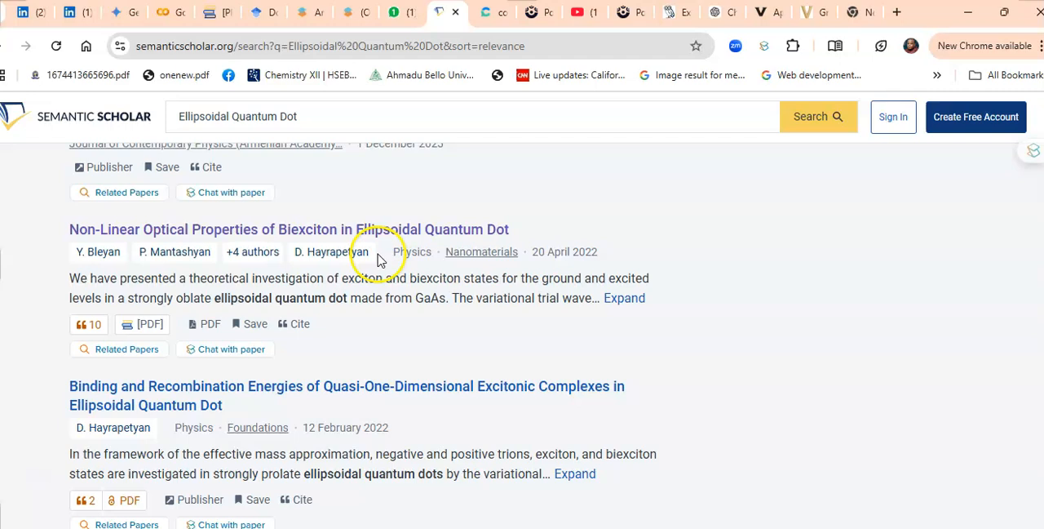
{"action": "mouse_move", "coordinate": [590, 266]}
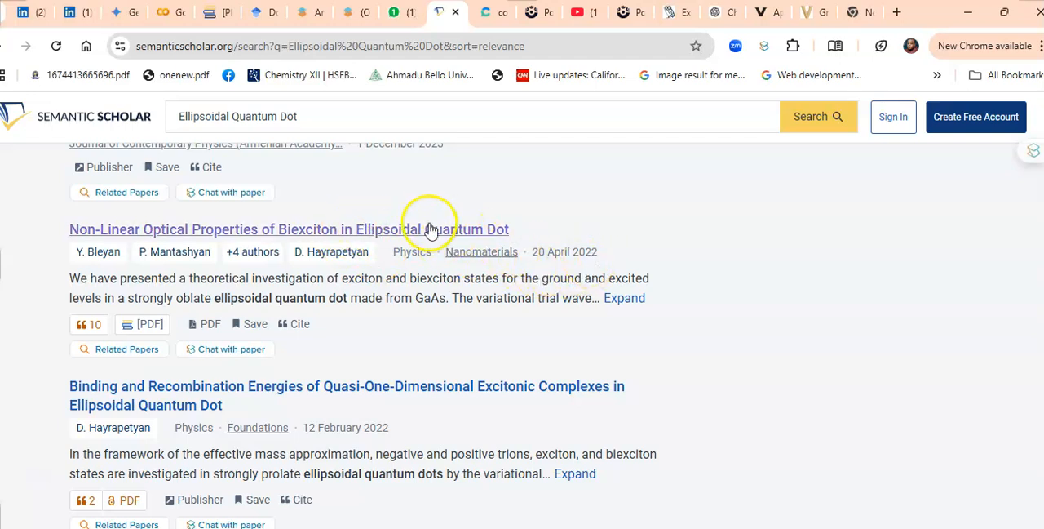
{"action": "left_click", "coordinate": [288, 229]}
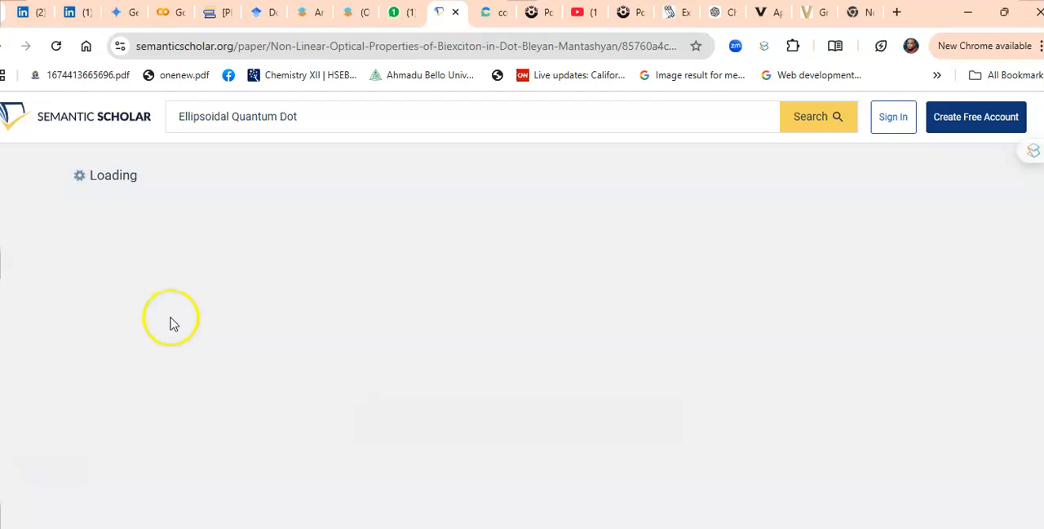
{"action": "mouse_move", "coordinate": [205, 287]}
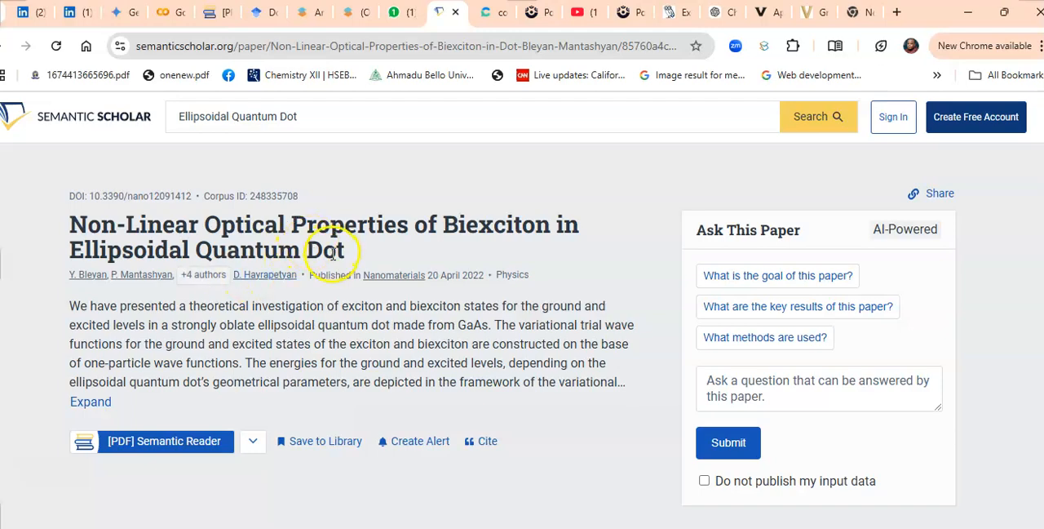
- Browse the list of 10 papers citing the biexciton paper
{"action": "scroll", "scroll_direction": "down", "scroll_amount": 3}
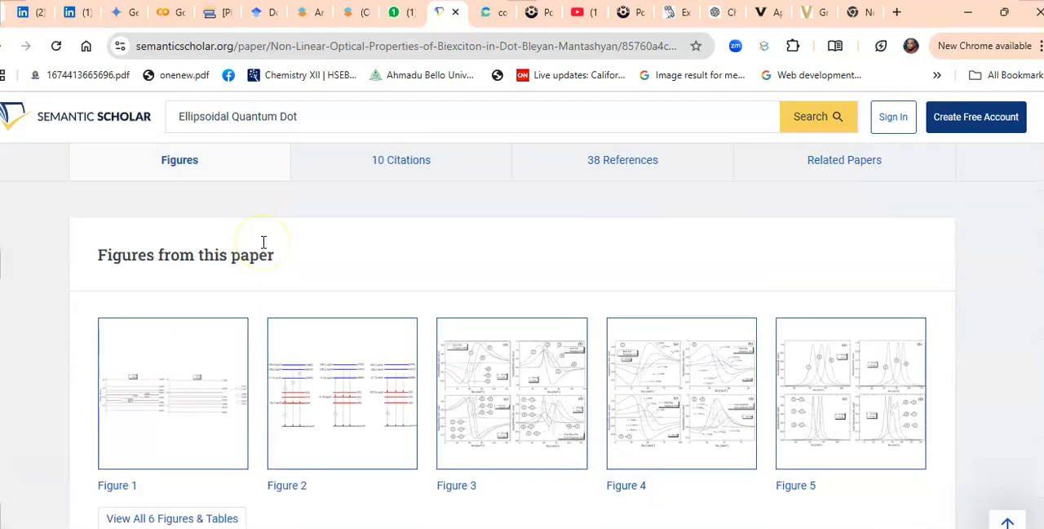
{"action": "left_click", "coordinate": [400, 159]}
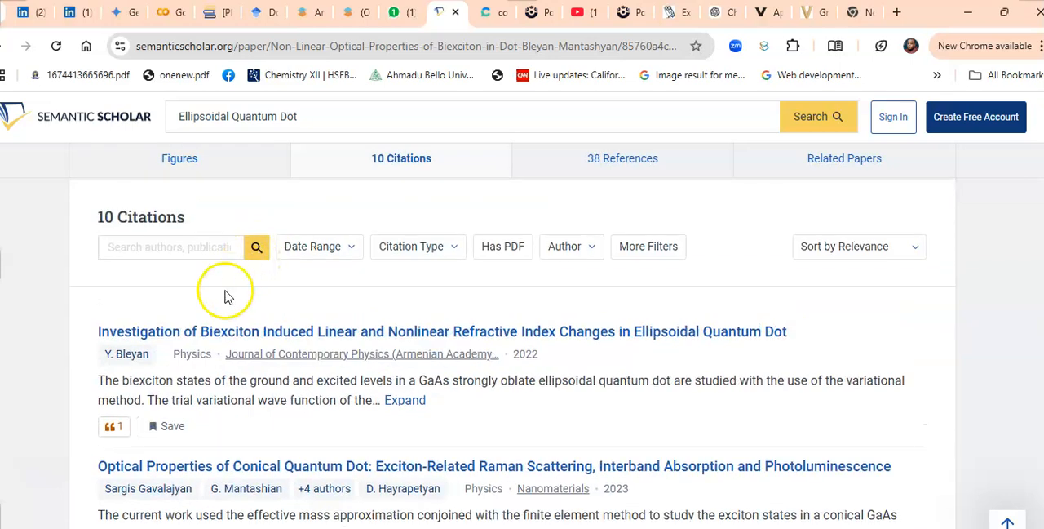
{"action": "mouse_move", "coordinate": [212, 332]}
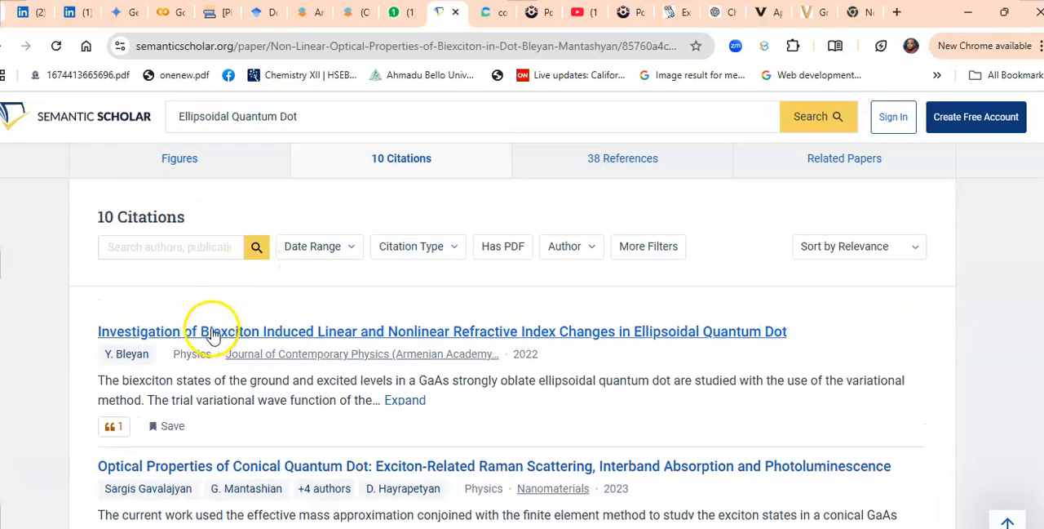
{"action": "scroll", "scroll_direction": "down", "scroll_amount": 3}
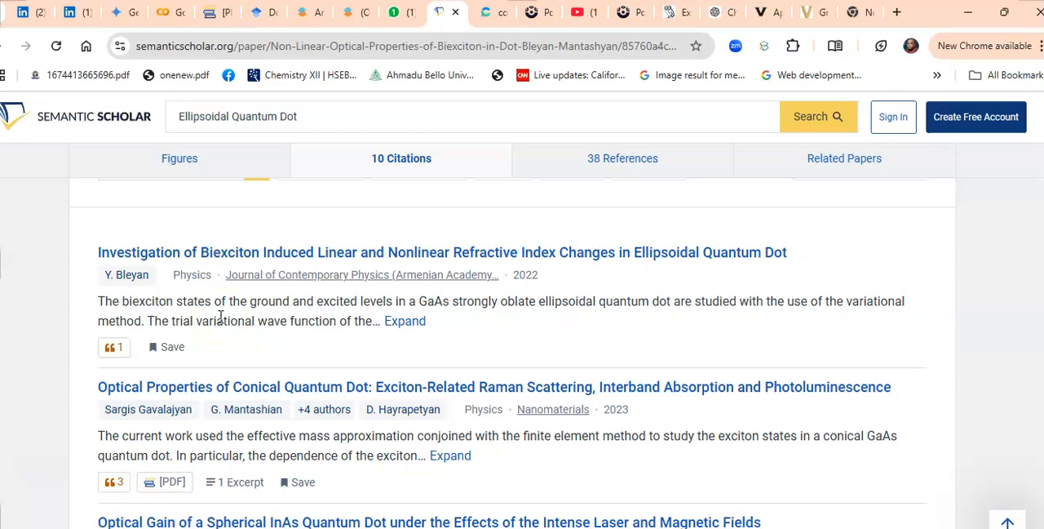
{"action": "scroll", "scroll_direction": "down", "scroll_amount": 3}
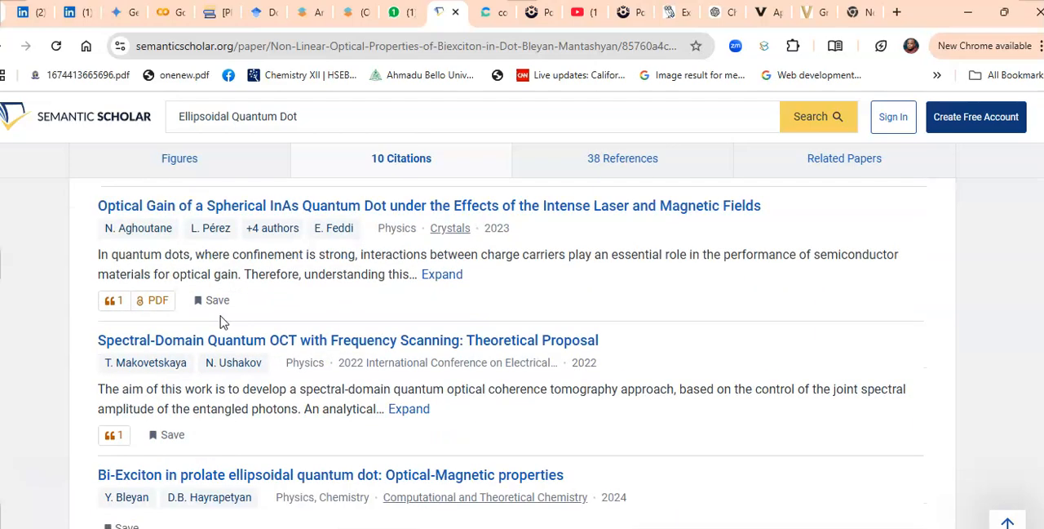
- Review its 38 references, recheck the citations, and open the PDF in Semantic Reader
{"action": "left_click", "coordinate": [623, 158]}
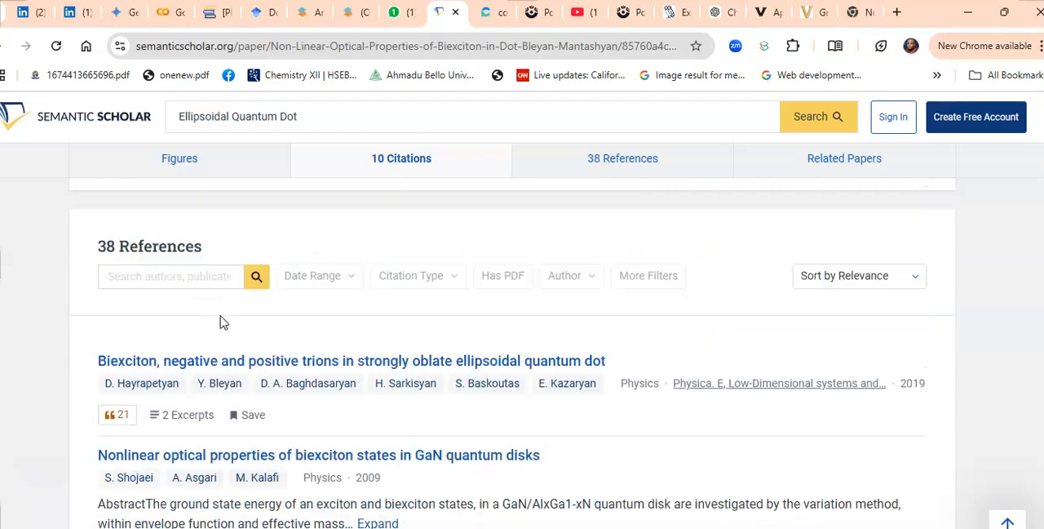
{"action": "scroll", "scroll_direction": "down", "scroll_amount": 3}
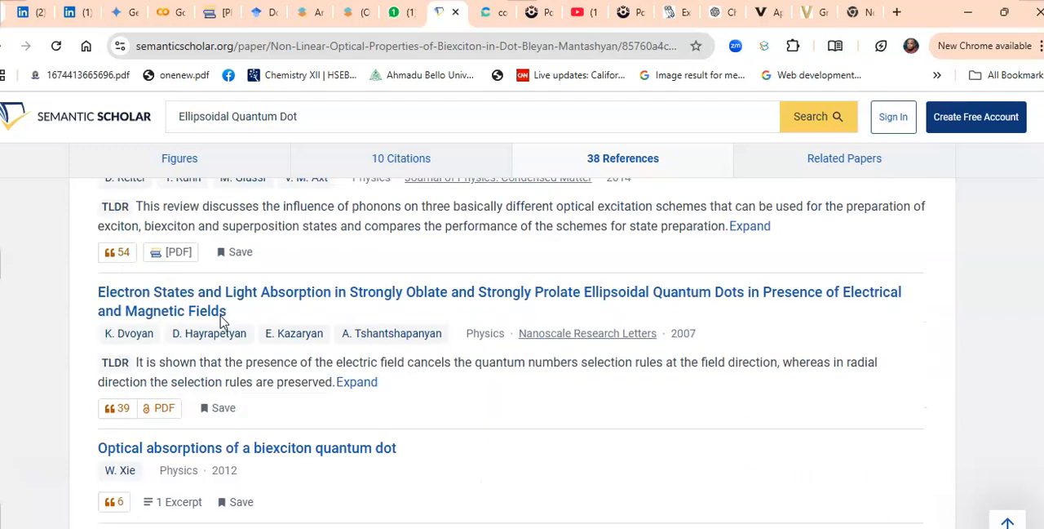
{"action": "scroll", "scroll_direction": "down", "scroll_amount": 3}
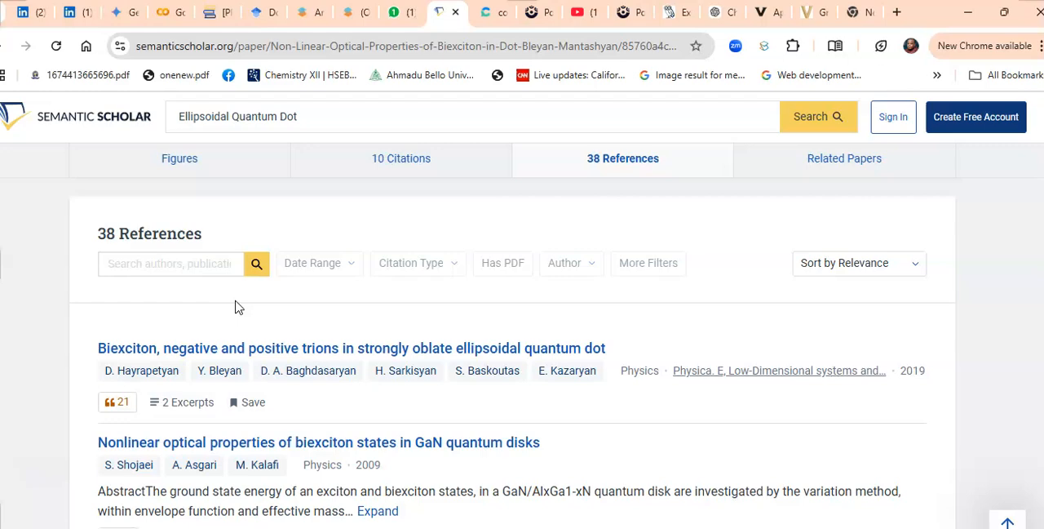
{"action": "left_click", "coordinate": [401, 158]}
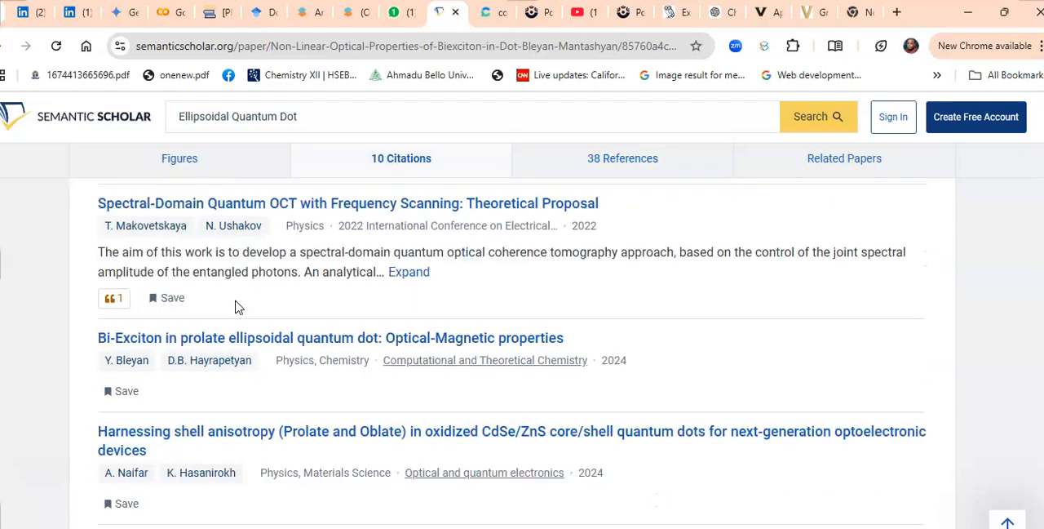
{"action": "scroll", "scroll_direction": "down", "scroll_amount": 3}
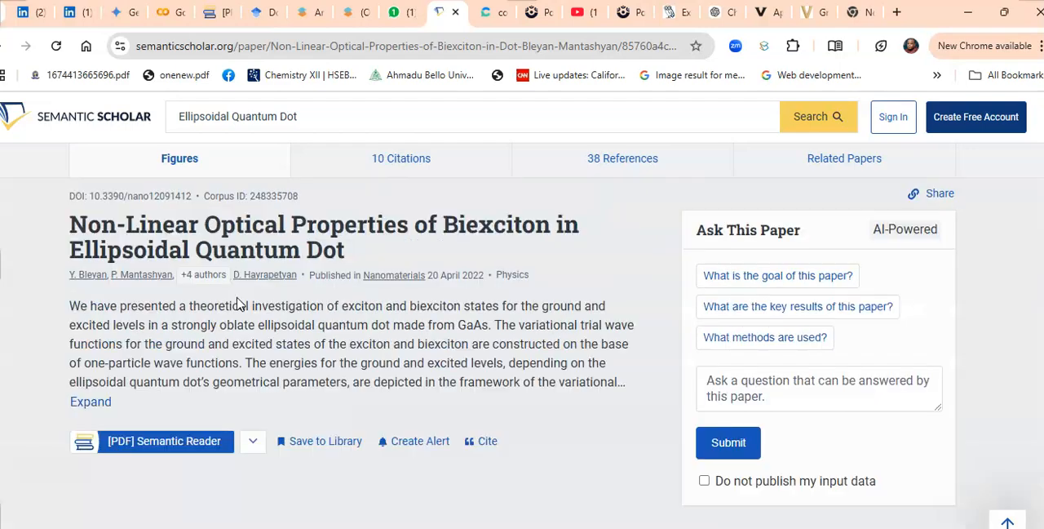
{"action": "scroll", "scroll_direction": "down", "scroll_amount": 3}
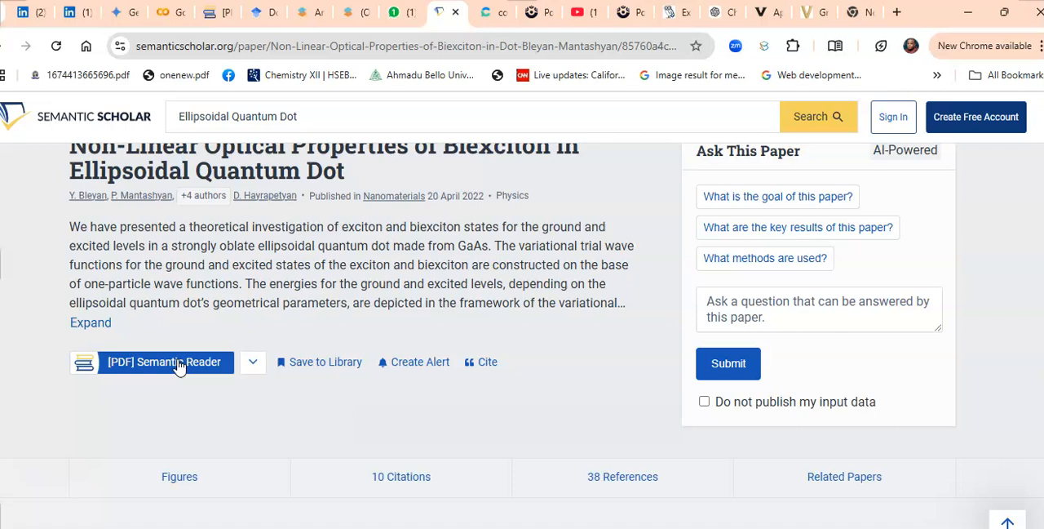
{"action": "left_click", "coordinate": [165, 362]}
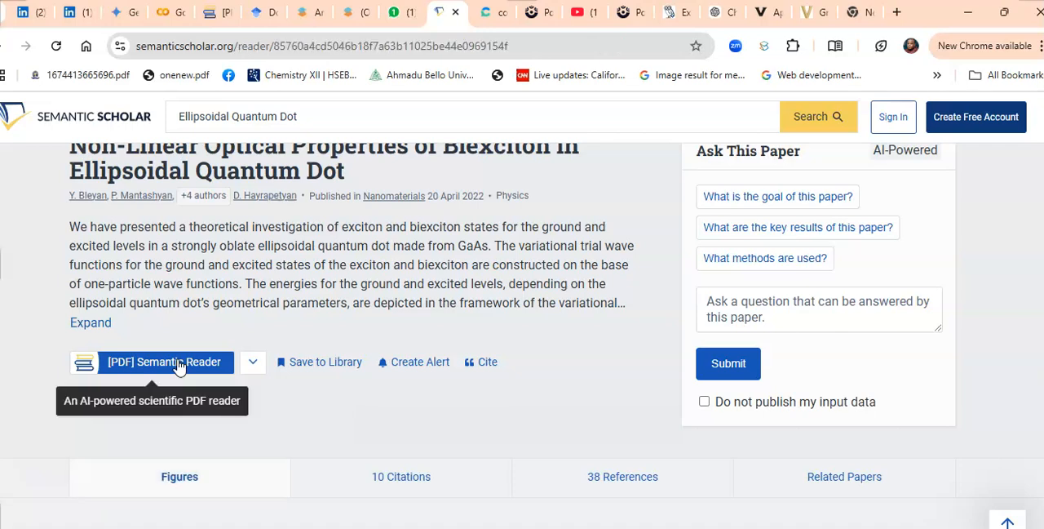
- Open the biexciton paper in Semantic Reader and skim from the abstract to Results and Discussion
{"action": "left_click", "coordinate": [165, 362]}
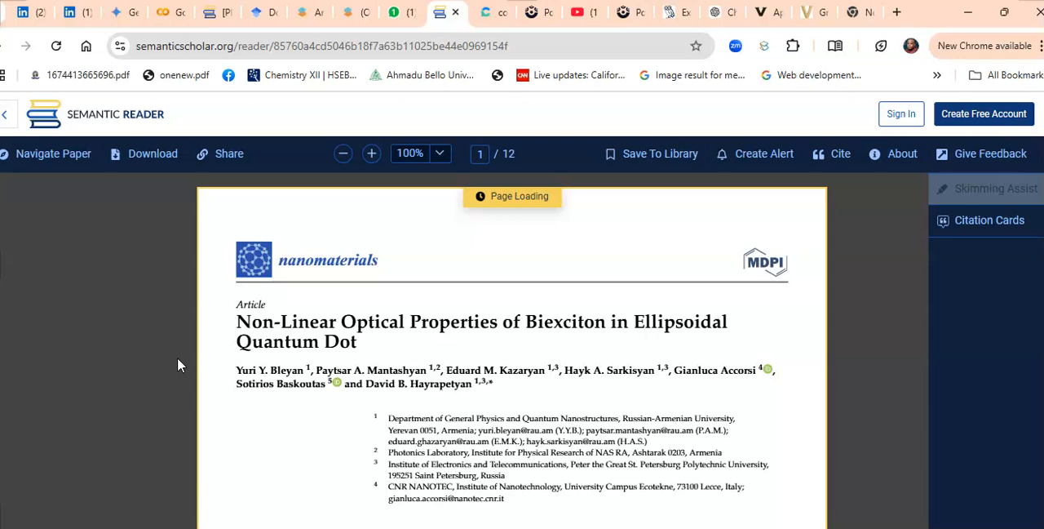
{"action": "scroll", "scroll_direction": "down", "scroll_amount": 3}
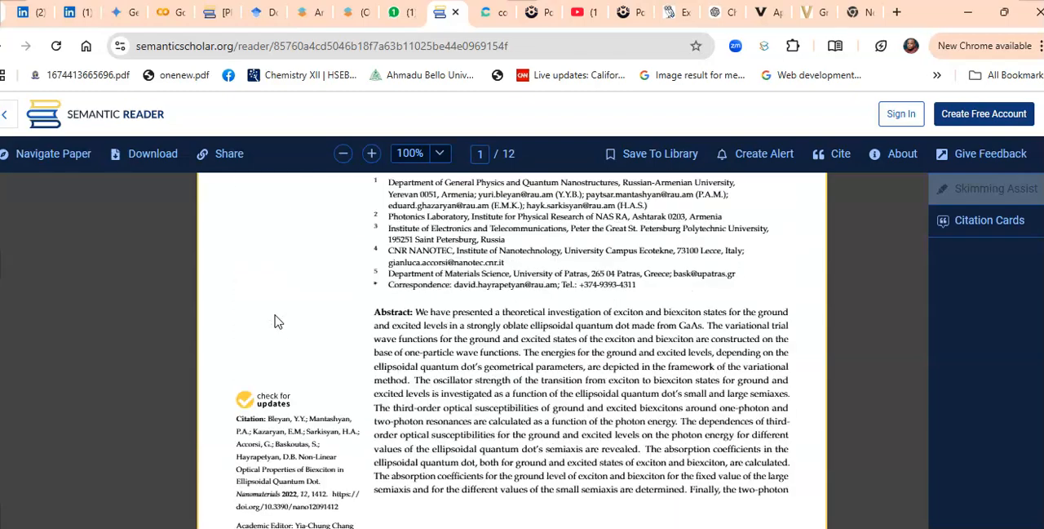
{"action": "scroll", "scroll_direction": "down", "scroll_amount": 3}
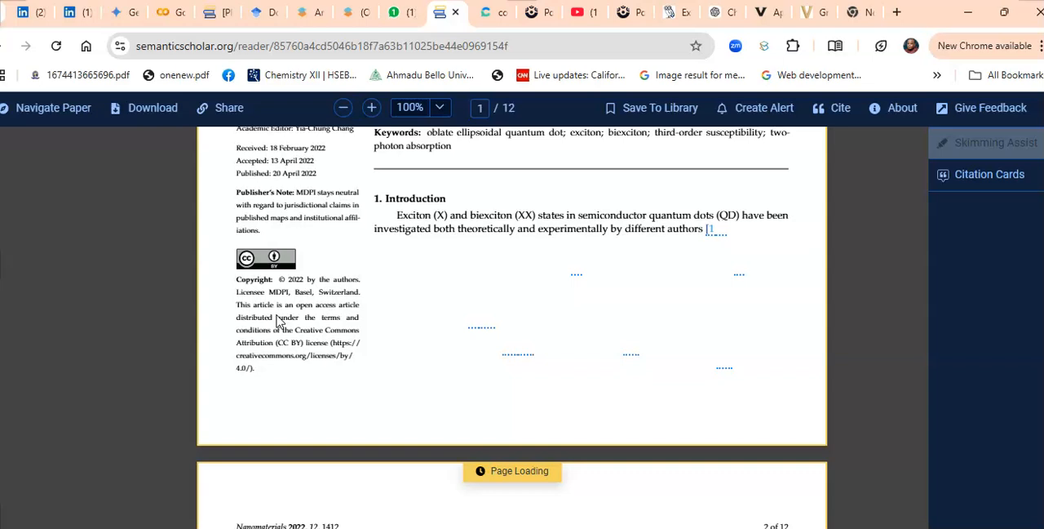
{"action": "scroll", "scroll_direction": "down", "scroll_amount": 3}
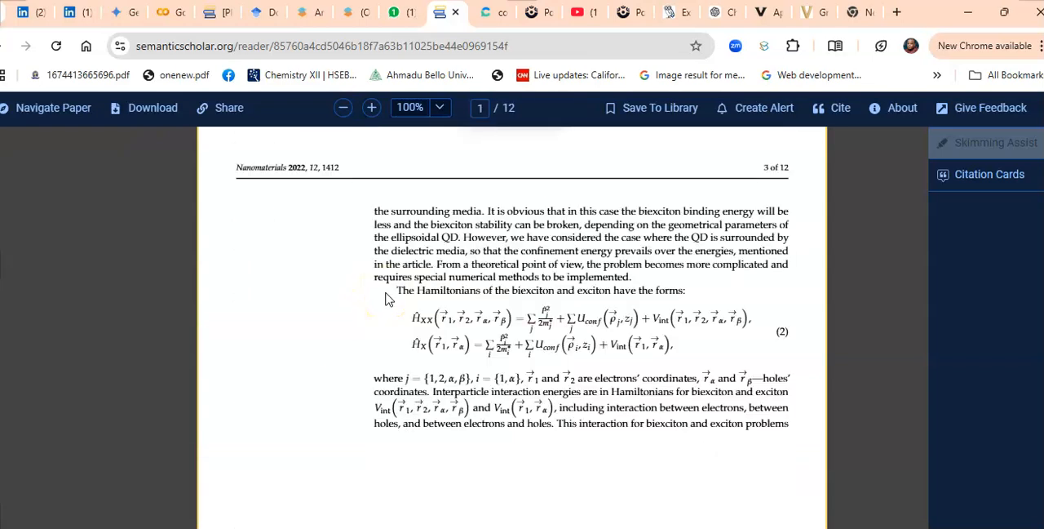
{"action": "scroll", "scroll_direction": "down", "scroll_amount": 3}
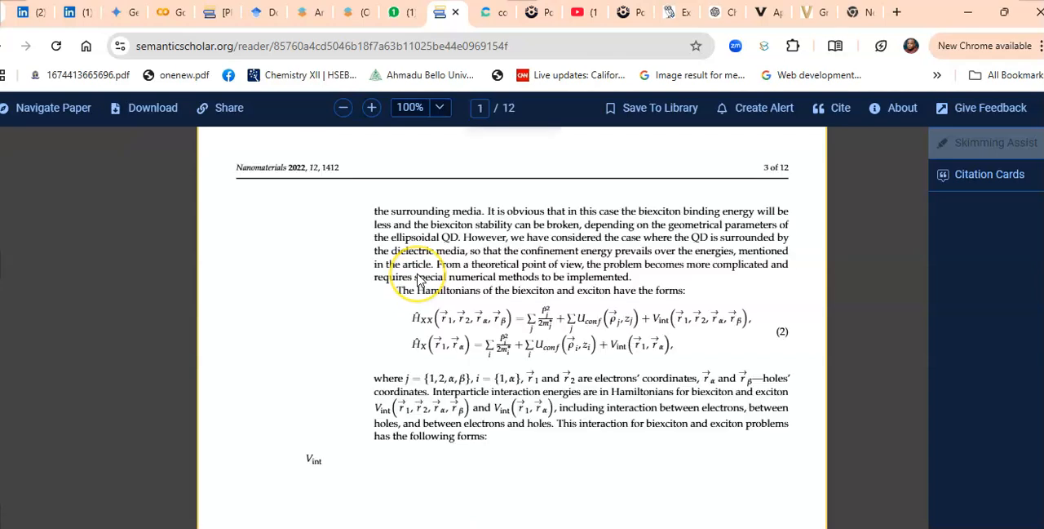
{"action": "scroll", "scroll_direction": "down", "scroll_amount": 3}
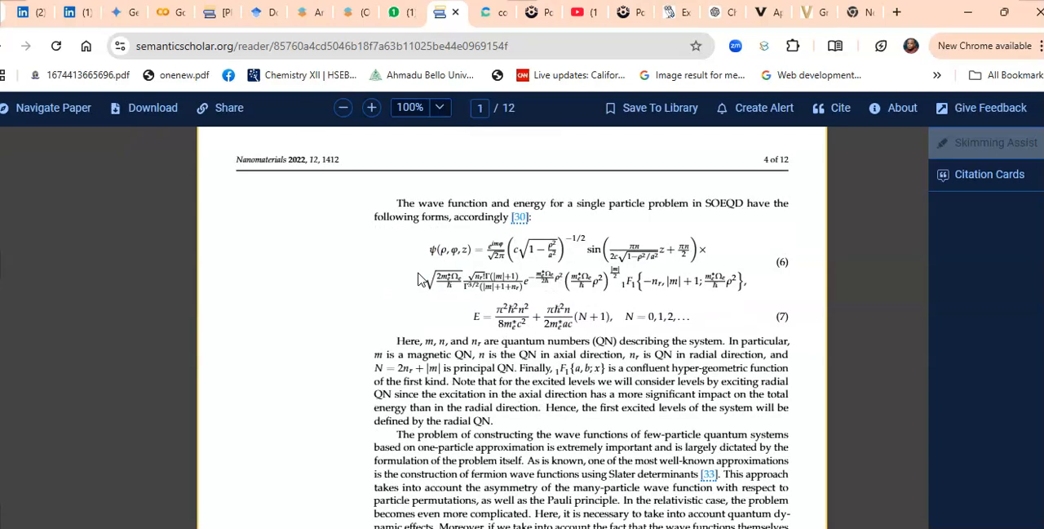
{"action": "scroll", "scroll_direction": "down", "scroll_amount": 3}
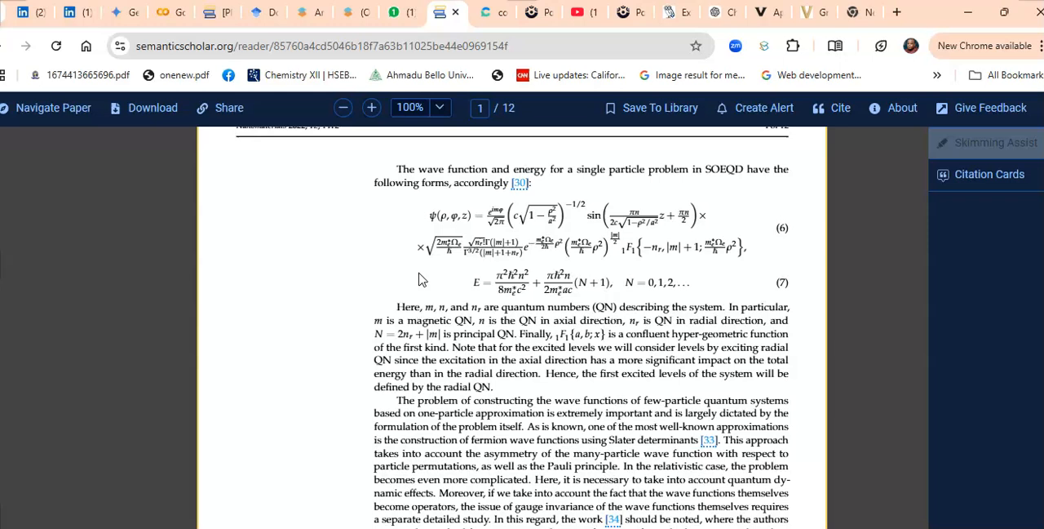
{"action": "scroll", "scroll_direction": "down", "scroll_amount": 3}
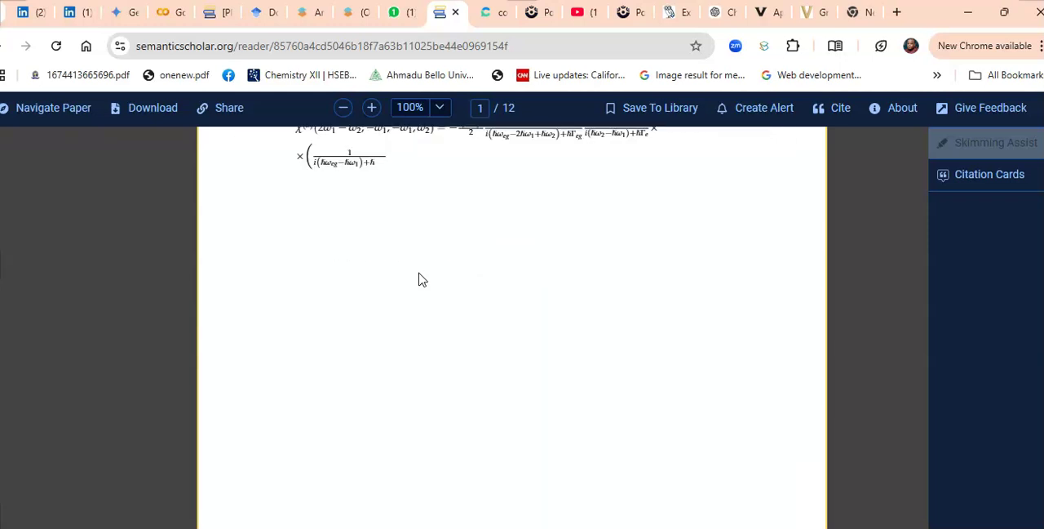
{"action": "scroll", "scroll_direction": "down", "scroll_amount": 3}
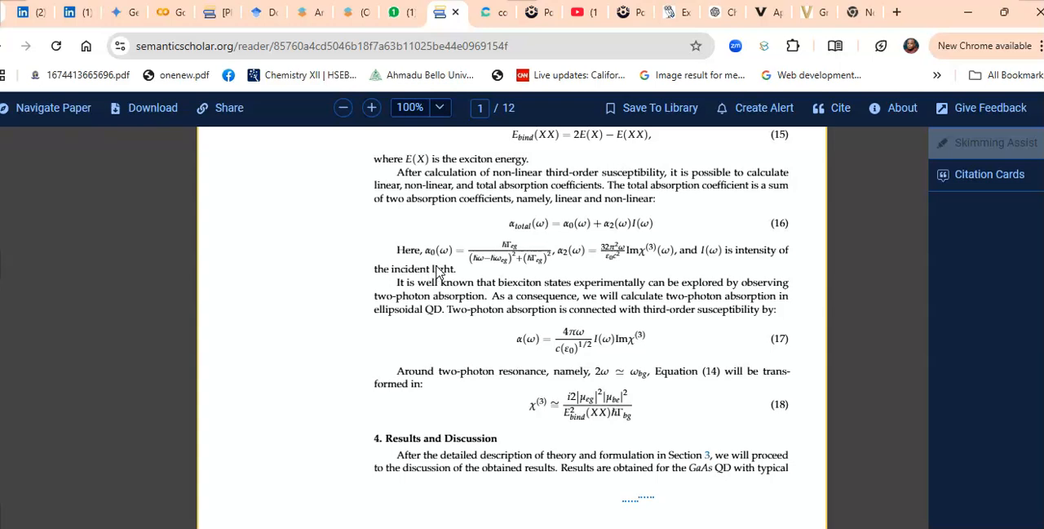
{"action": "scroll", "scroll_direction": "down", "scroll_amount": 3}
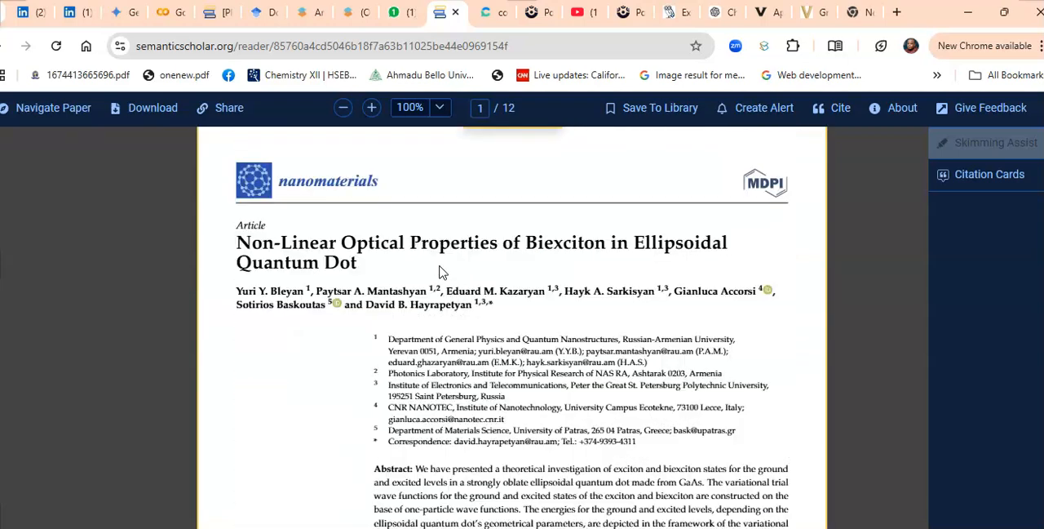
{"action": "mouse_move", "coordinate": [450, 269]}
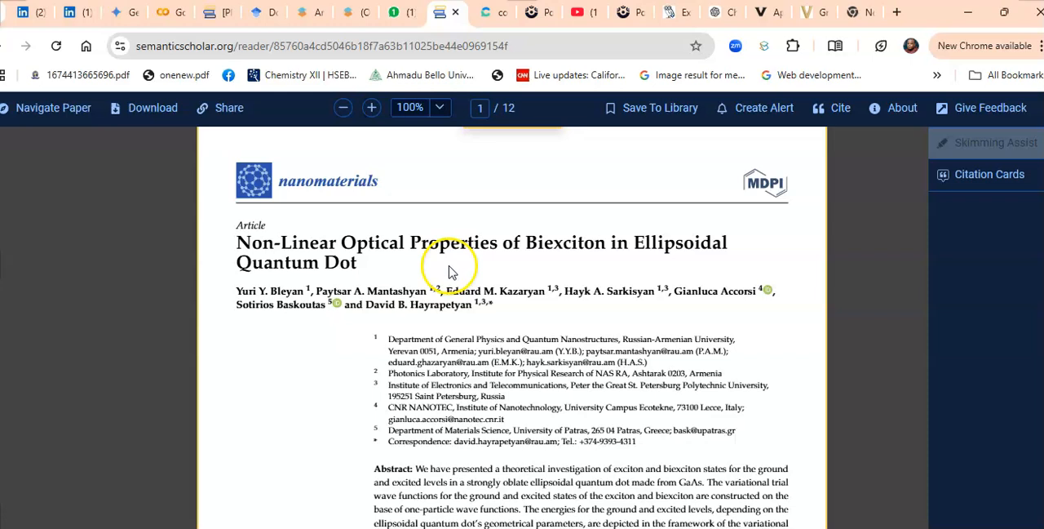
{"action": "mouse_move", "coordinate": [498, 306]}
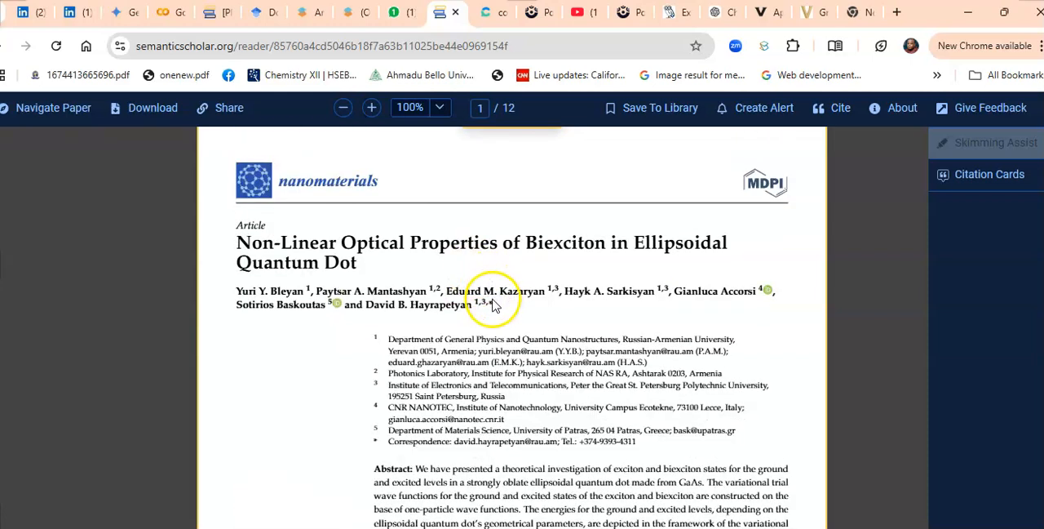
{"action": "mouse_move", "coordinate": [294, 269]}
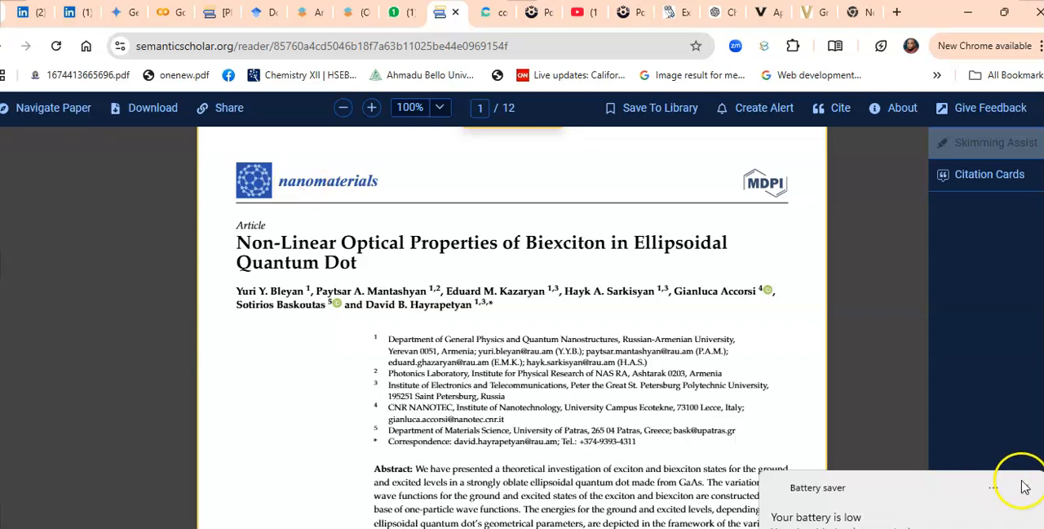
{"action": "mouse_move", "coordinate": [1025, 489]}
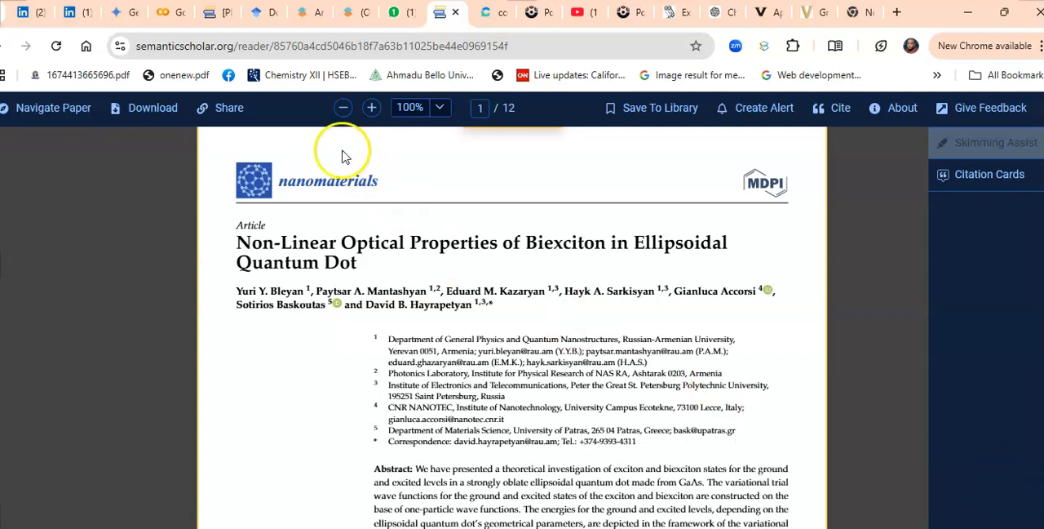
- Switch to the WhatsApp Web tab with the Meta AI chat
{"action": "left_click", "coordinate": [390, 12]}
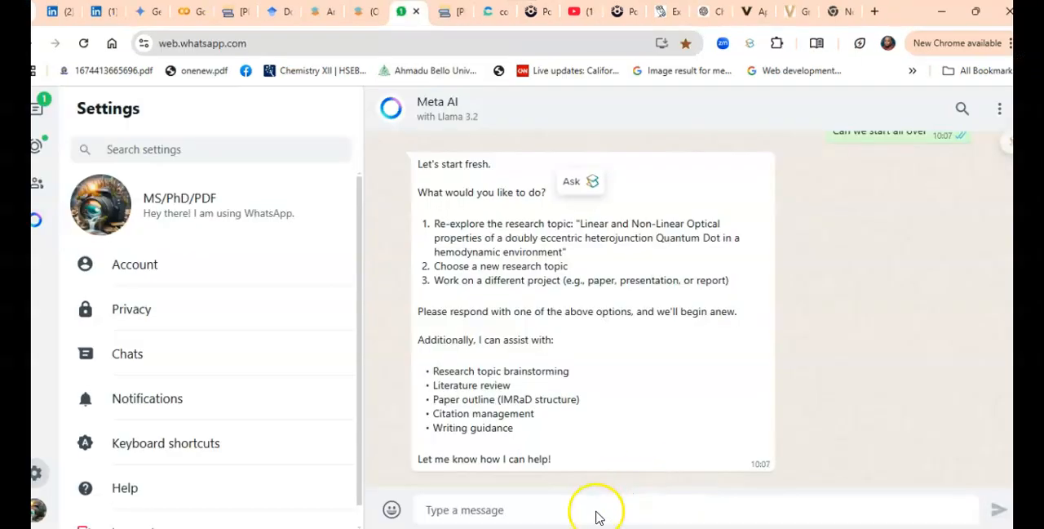
- Ask Meta AI to find the biexciton paper using its title, authors and 'Can you find this paper'
{"action": "left_click", "coordinate": [566, 510]}
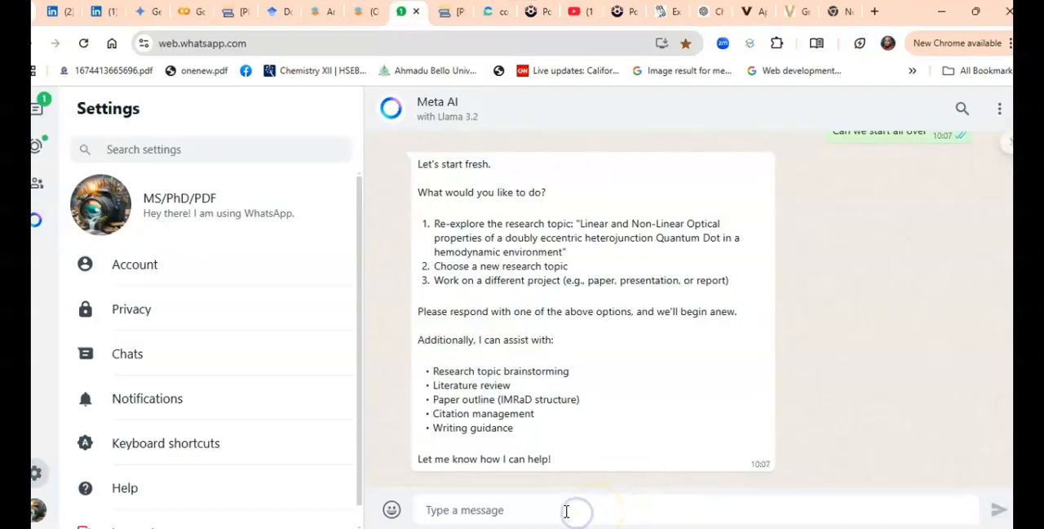
{"action": "type", "text": "Non-Linear Optical Properties of Biexciton in Ellipsoidal Quantum Dot... Can you find this paper"}
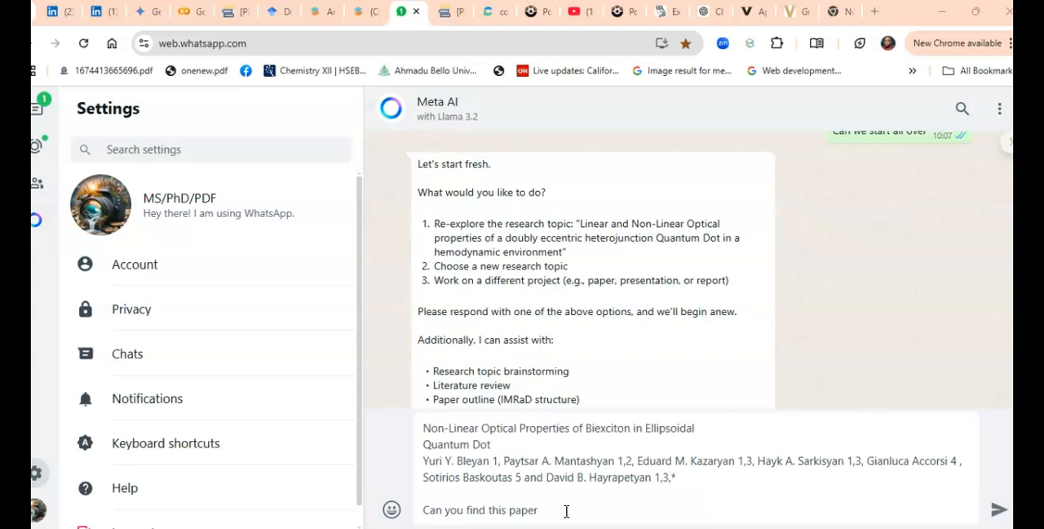
{"action": "mouse_move", "coordinate": [641, 482]}
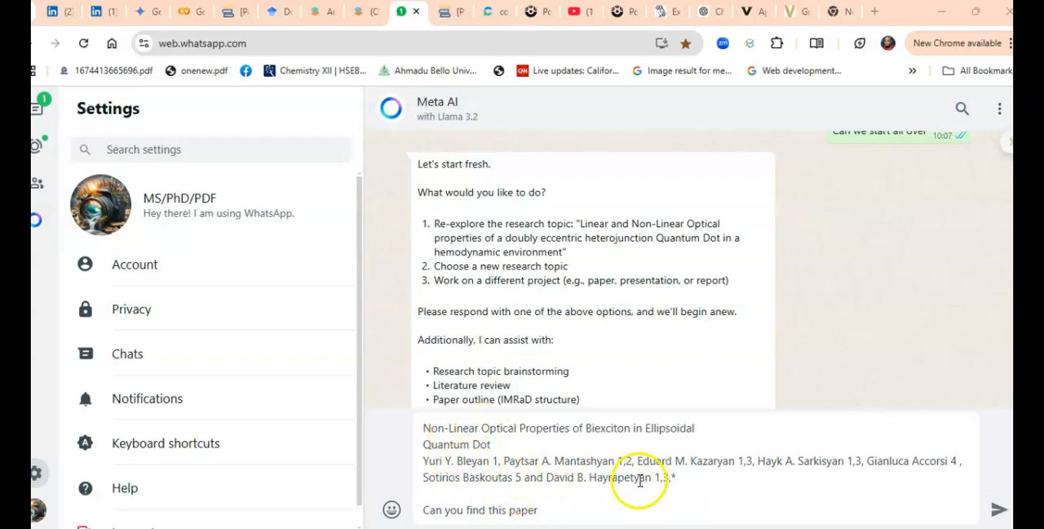
{"action": "mouse_move", "coordinate": [541, 510]}
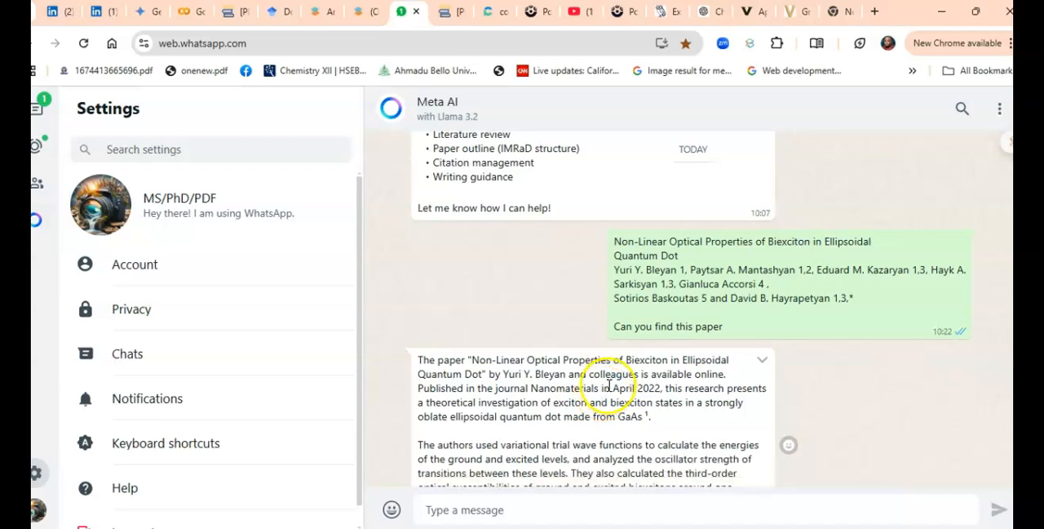
{"action": "scroll", "scroll_direction": "down", "scroll_amount": 3}
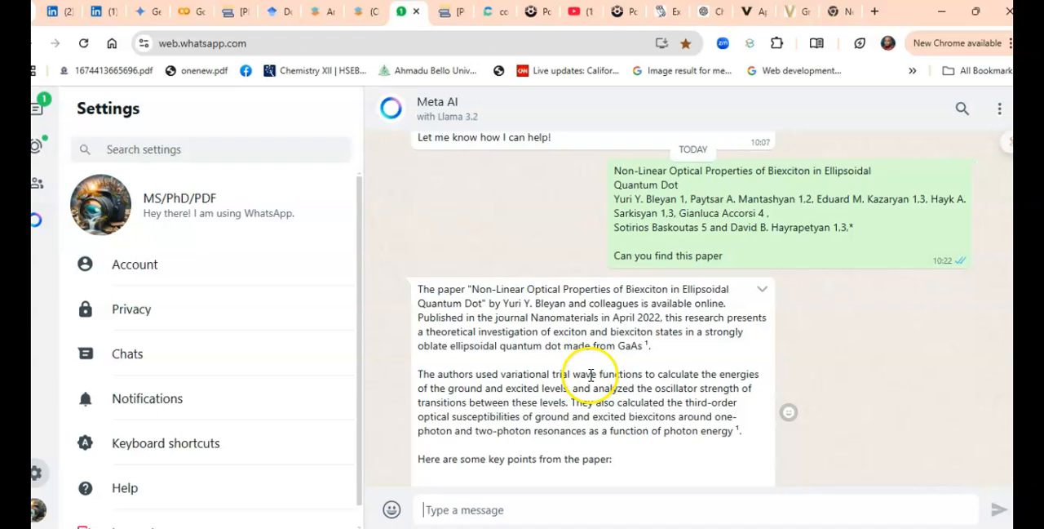
{"action": "scroll", "scroll_direction": "down", "scroll_amount": 3}
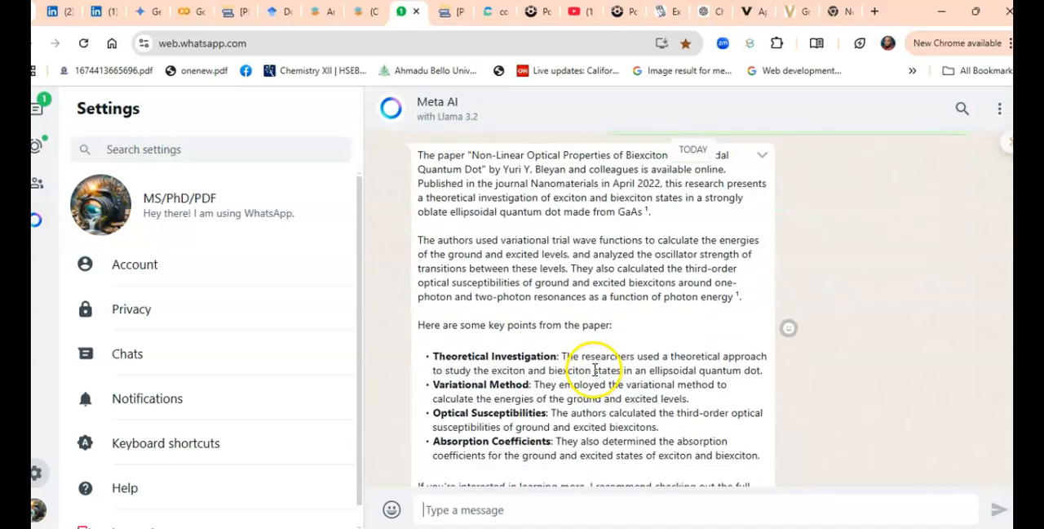
{"action": "scroll", "scroll_direction": "down", "scroll_amount": 3}
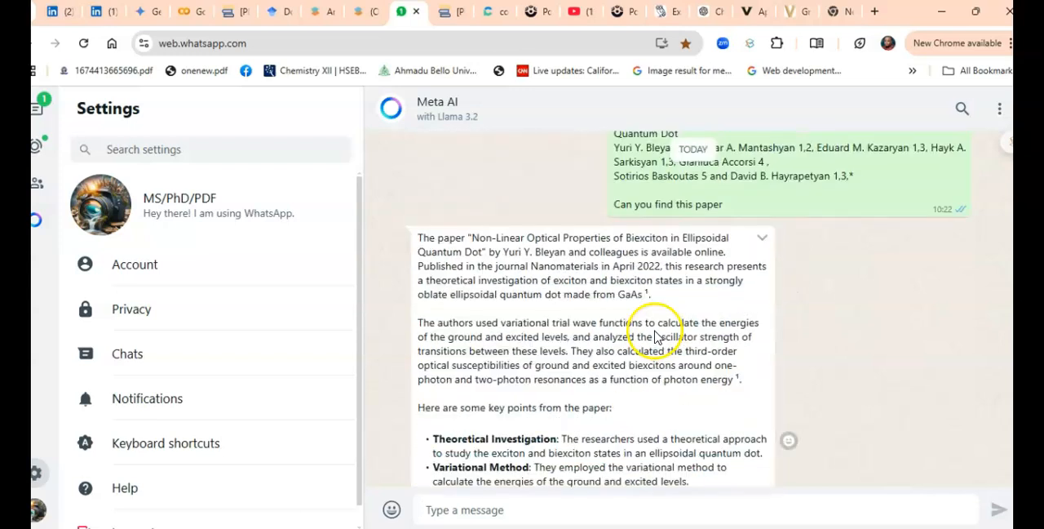
{"action": "scroll", "scroll_direction": "down", "scroll_amount": 3}
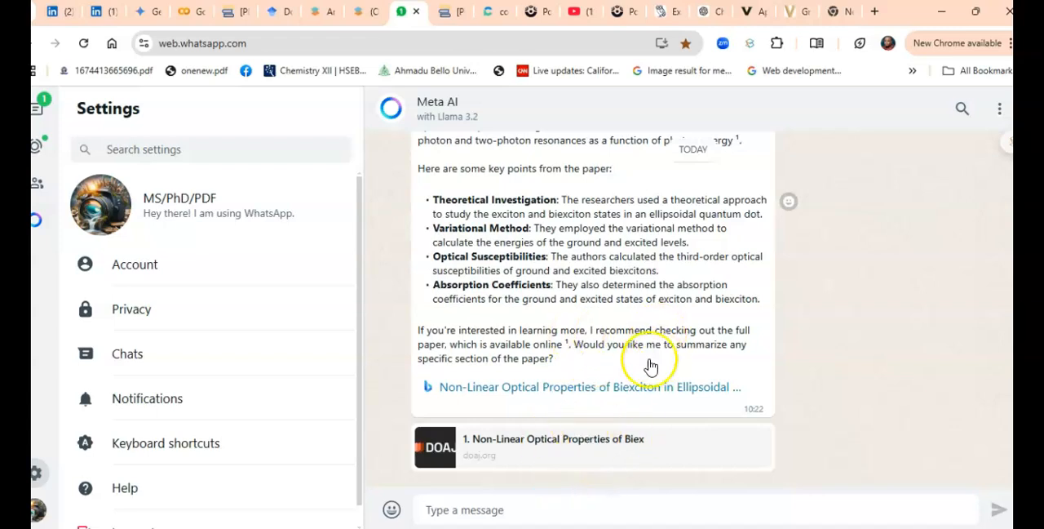
{"action": "mouse_move", "coordinate": [586, 228]}
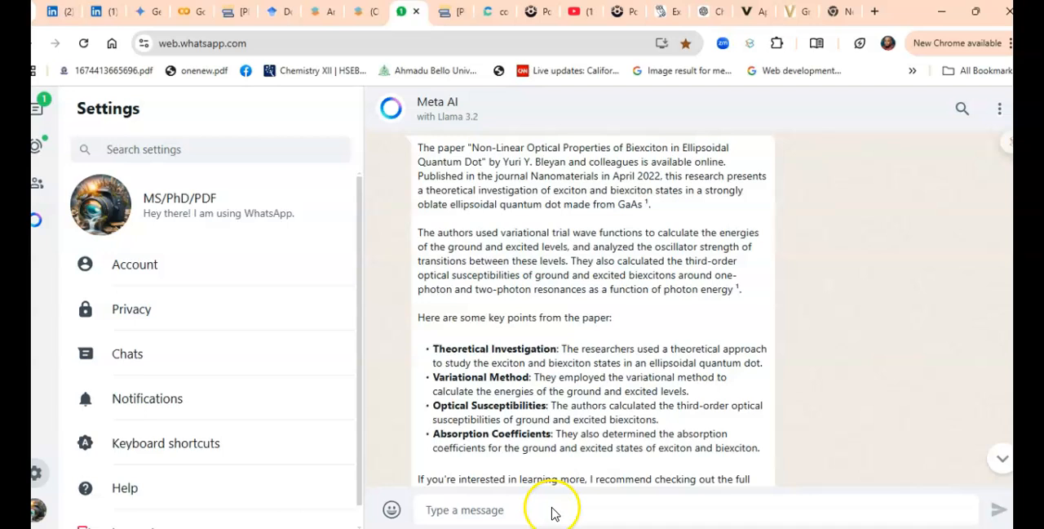
- Start a new Meta AI message requesting an IMRaD outline modelled on the biexciton paper
{"action": "left_click", "coordinate": [508, 510]}
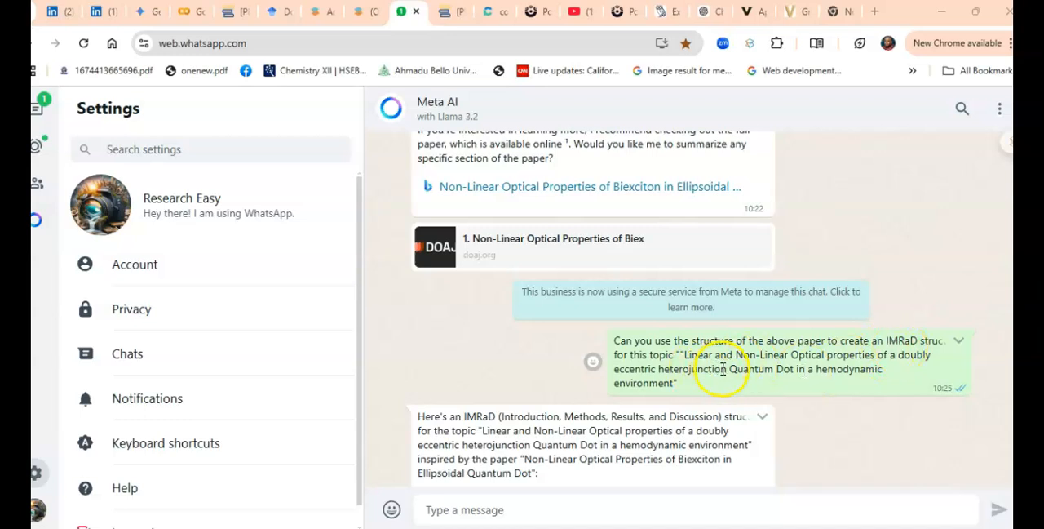
{"action": "mouse_move", "coordinate": [707, 414]}
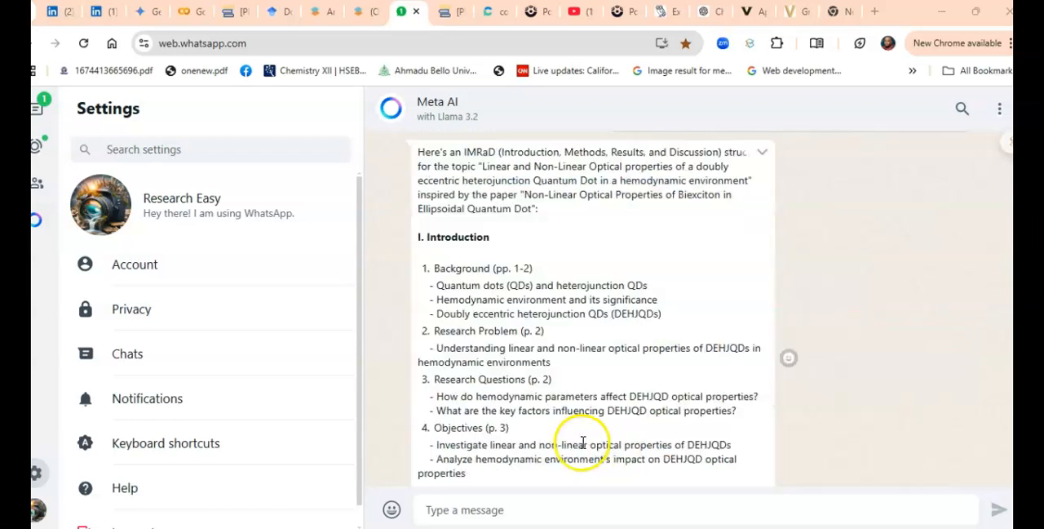
{"action": "scroll", "scroll_direction": "down", "scroll_amount": 3}
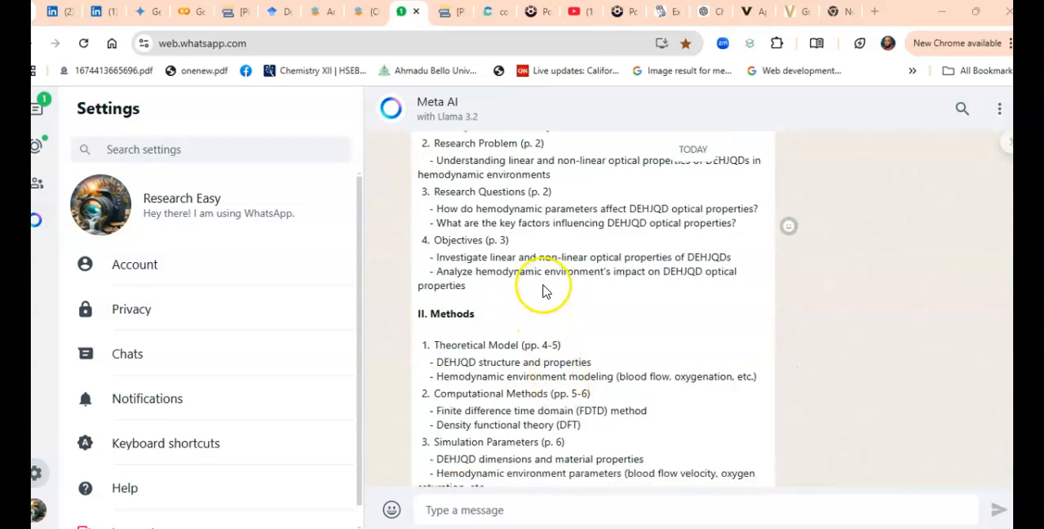
{"action": "scroll", "scroll_direction": "down", "scroll_amount": 3}
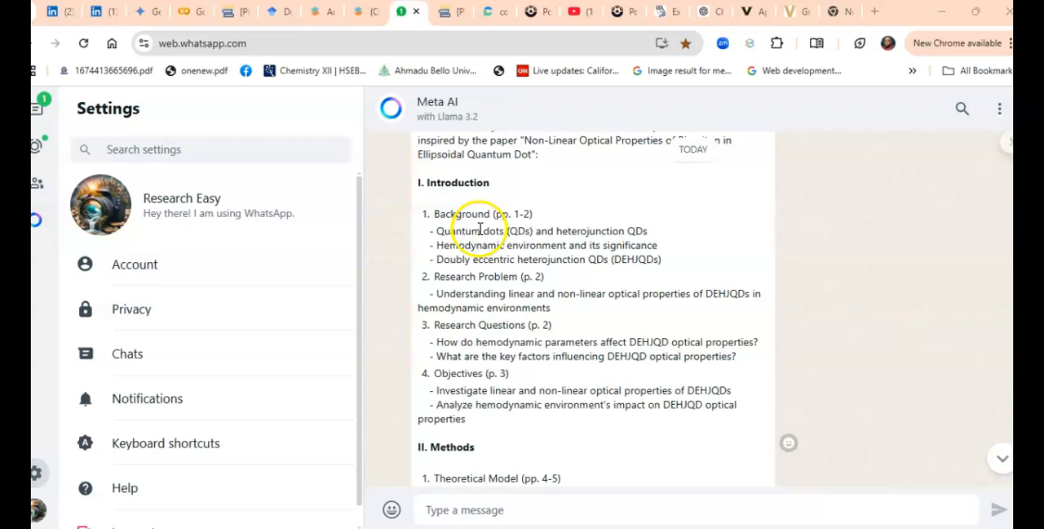
{"action": "scroll", "scroll_direction": "down", "scroll_amount": 3}
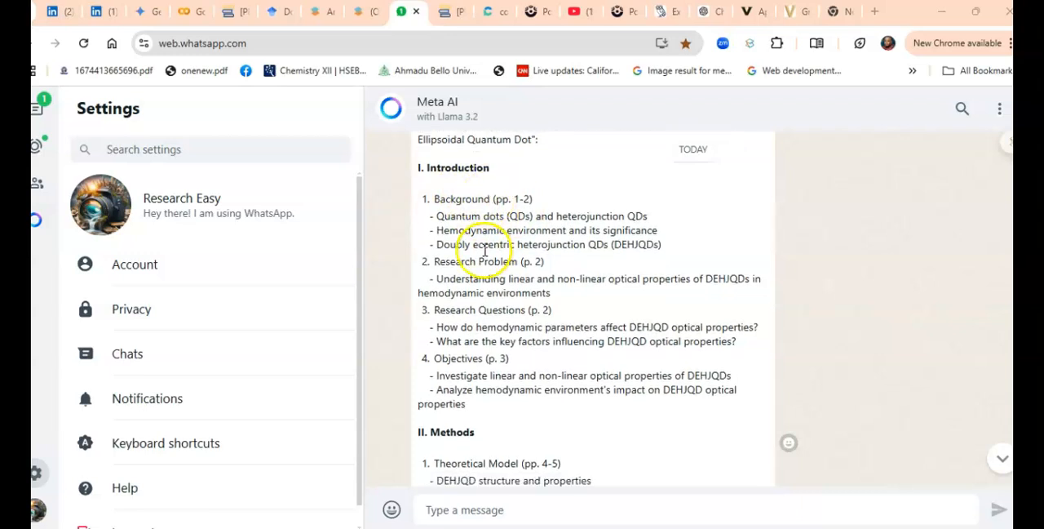
{"action": "scroll", "scroll_direction": "down", "scroll_amount": 3}
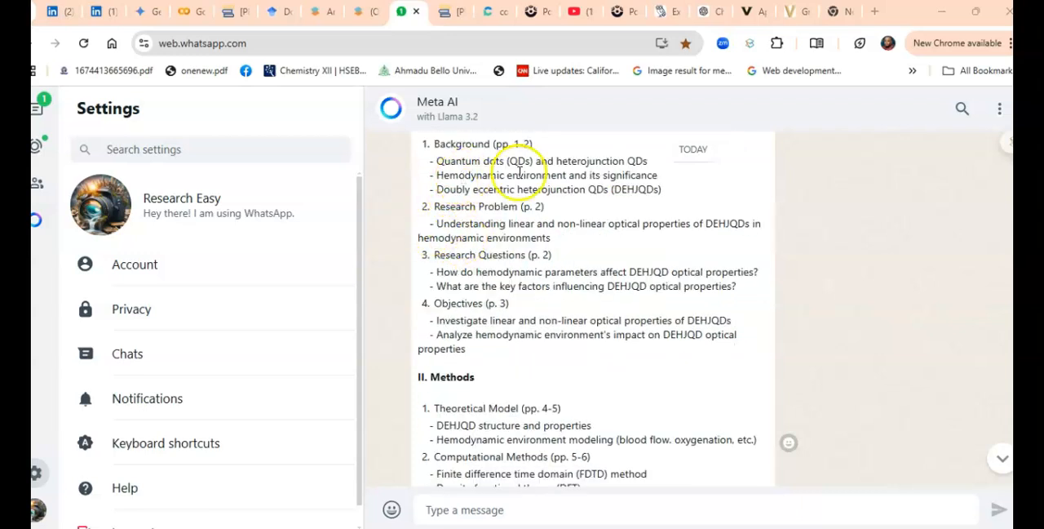
{"action": "scroll", "scroll_direction": "down", "scroll_amount": 3}
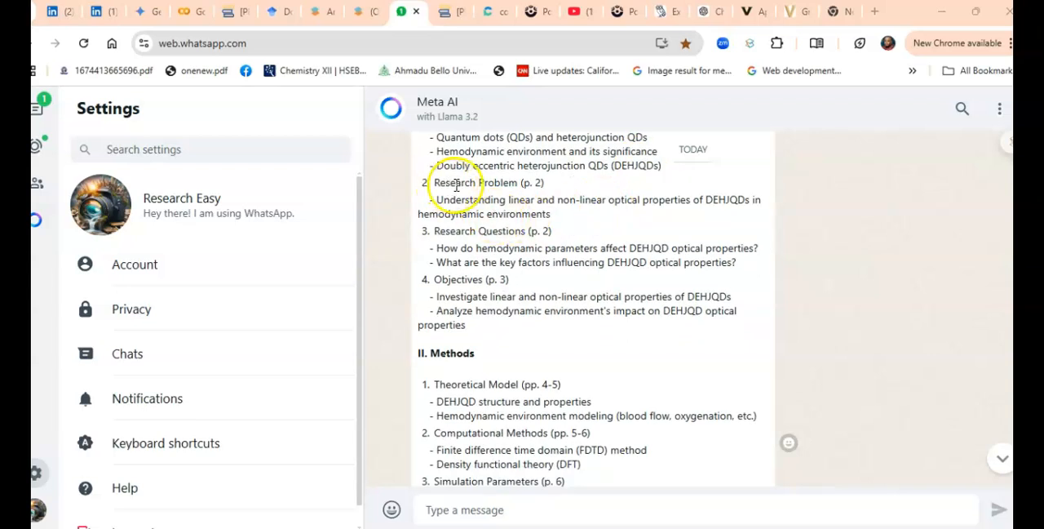
{"action": "scroll", "scroll_direction": "down", "scroll_amount": 3}
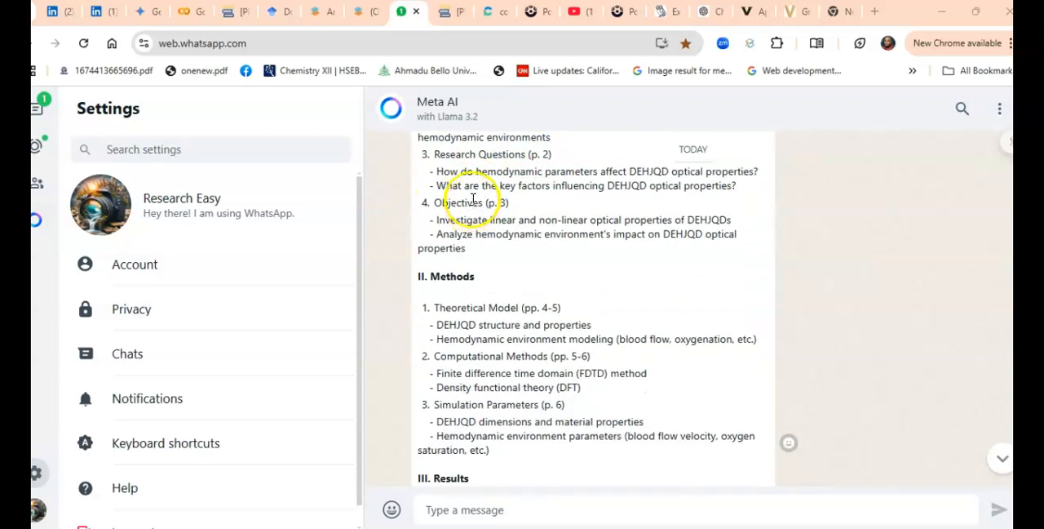
{"action": "scroll", "scroll_direction": "down", "scroll_amount": 3}
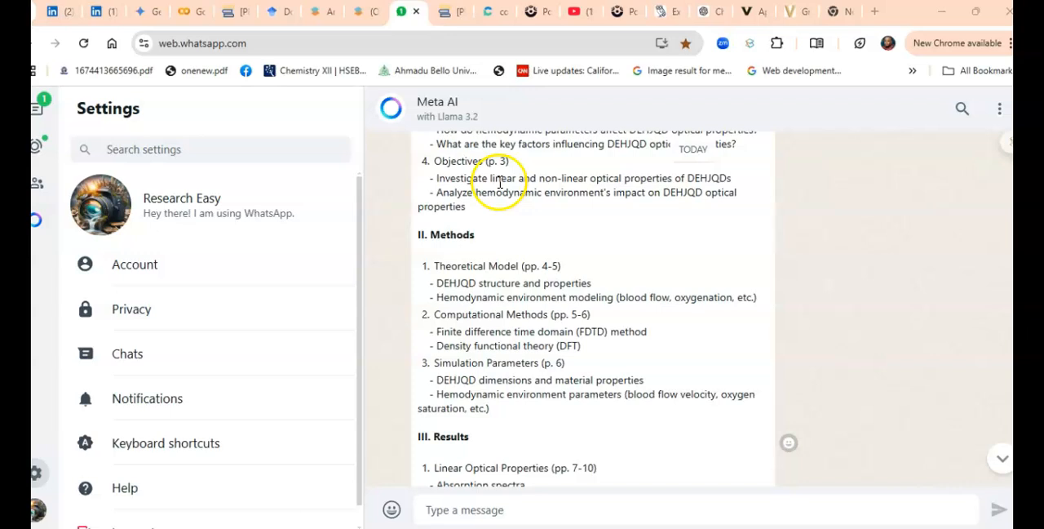
{"action": "mouse_move", "coordinate": [615, 200]}
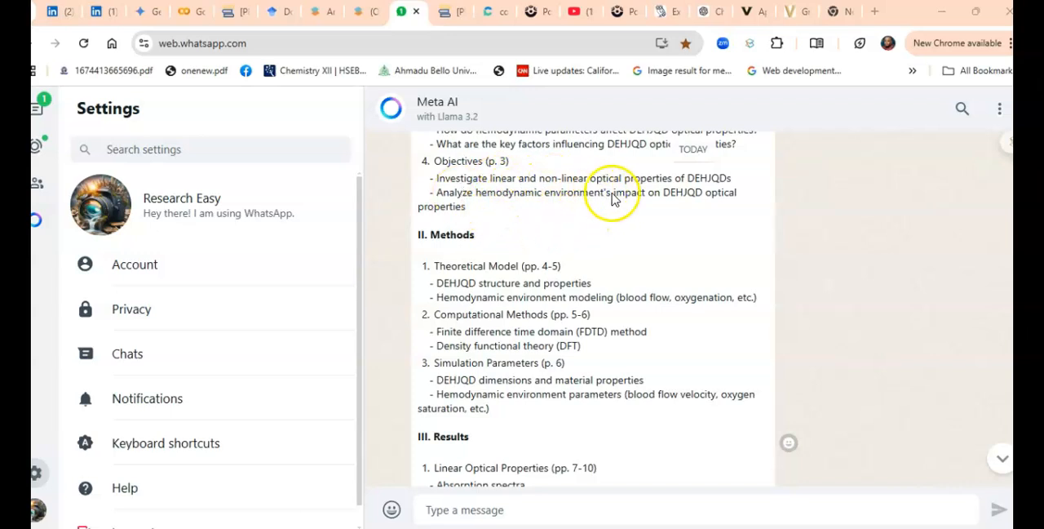
{"action": "scroll", "scroll_direction": "down", "scroll_amount": 3}
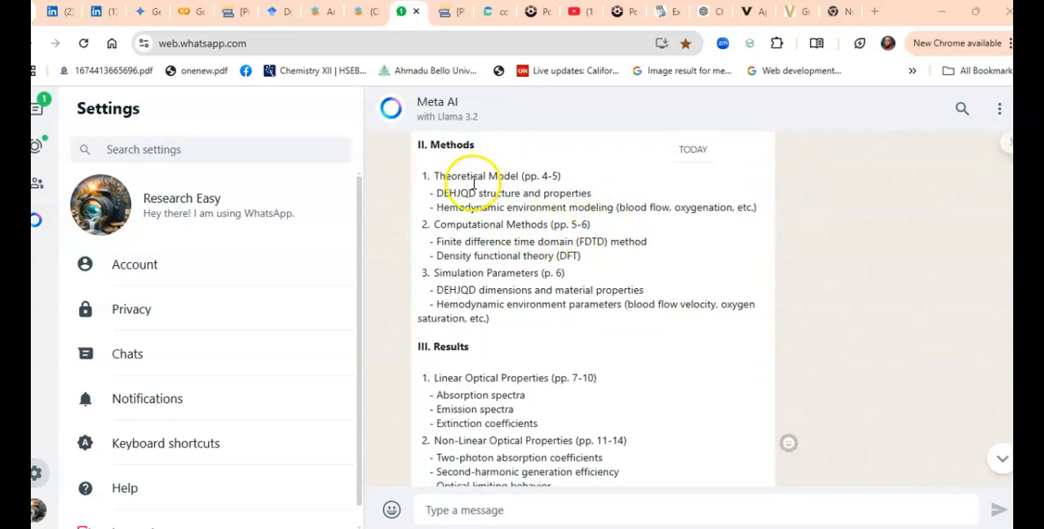
{"action": "scroll", "scroll_direction": "down", "scroll_amount": 3}
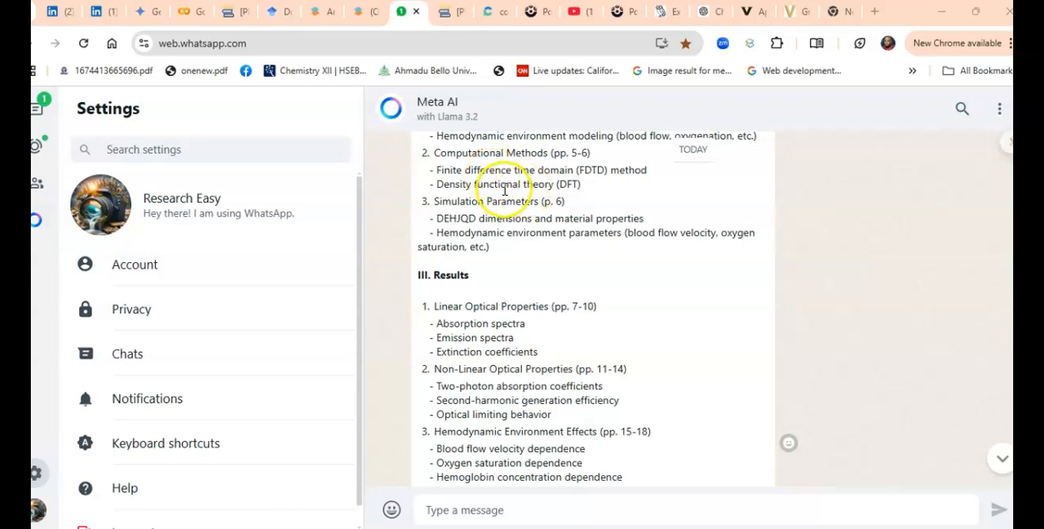
{"action": "scroll", "scroll_direction": "down", "scroll_amount": 3}
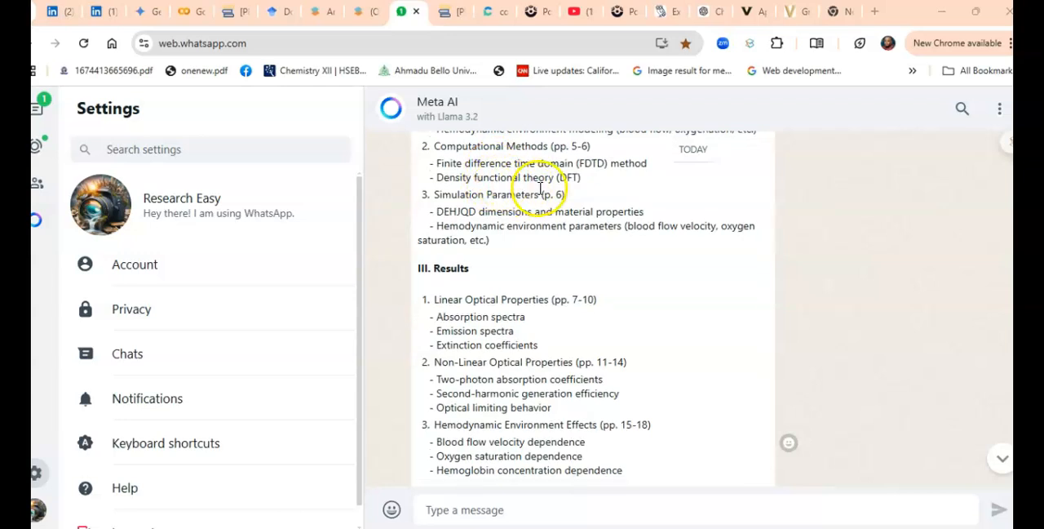
{"action": "mouse_move", "coordinate": [528, 201]}
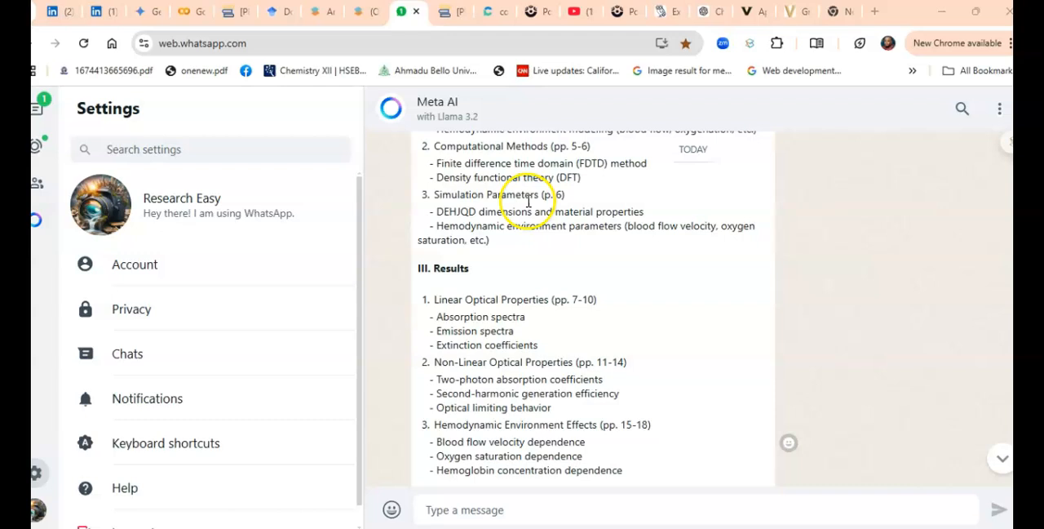
{"action": "scroll", "scroll_direction": "down", "scroll_amount": 3}
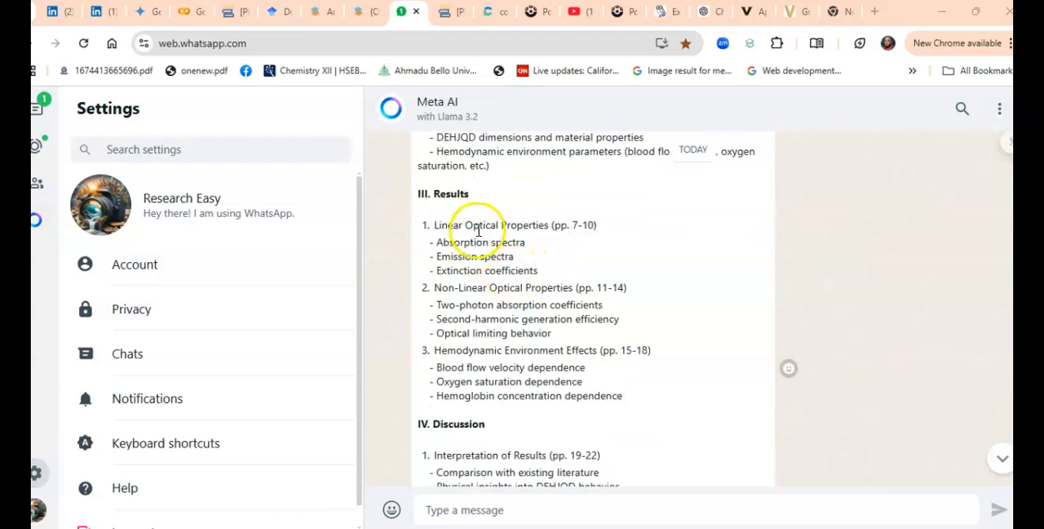
{"action": "scroll", "scroll_direction": "down", "scroll_amount": 3}
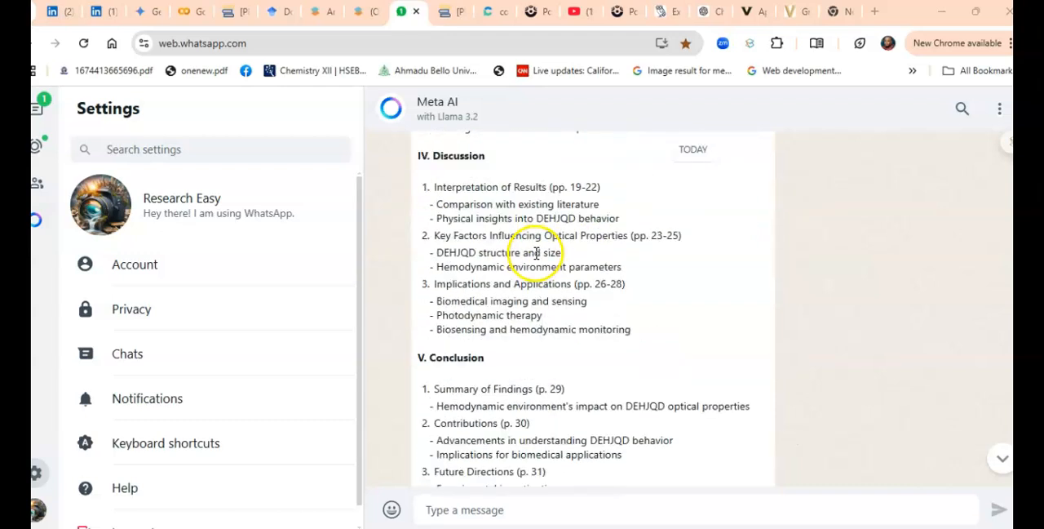
{"action": "scroll", "scroll_direction": "up", "scroll_amount": 3}
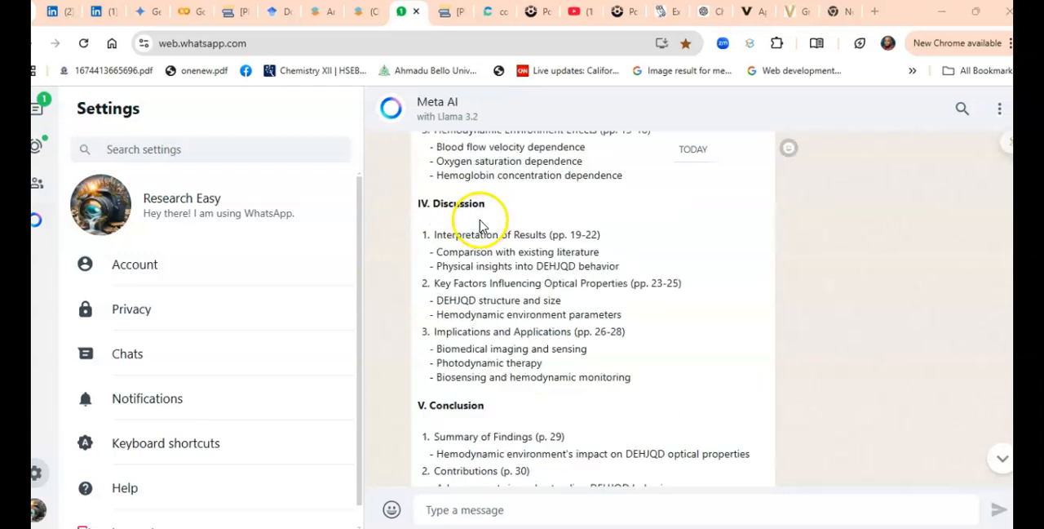
{"action": "scroll", "scroll_direction": "down", "scroll_amount": 3}
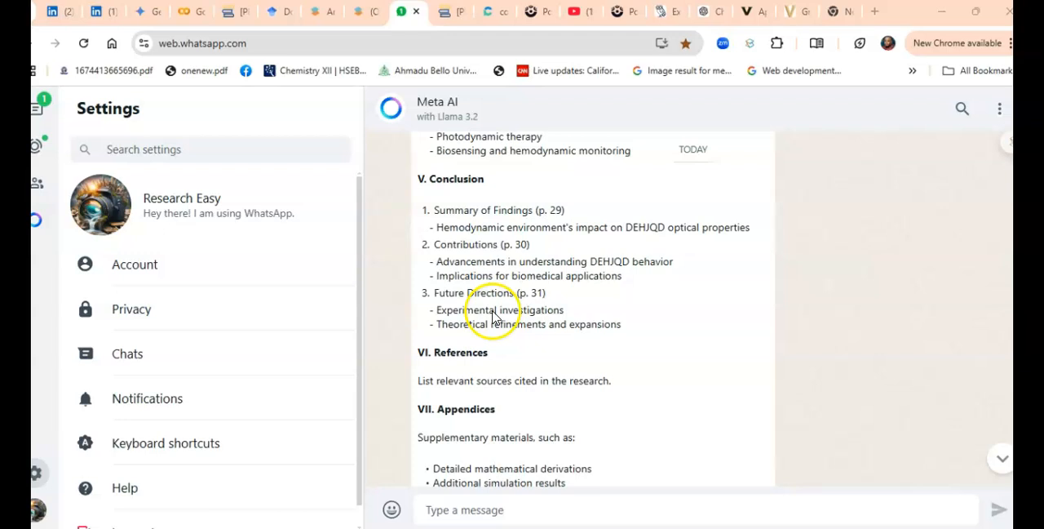
{"action": "scroll", "scroll_direction": "down", "scroll_amount": 3}
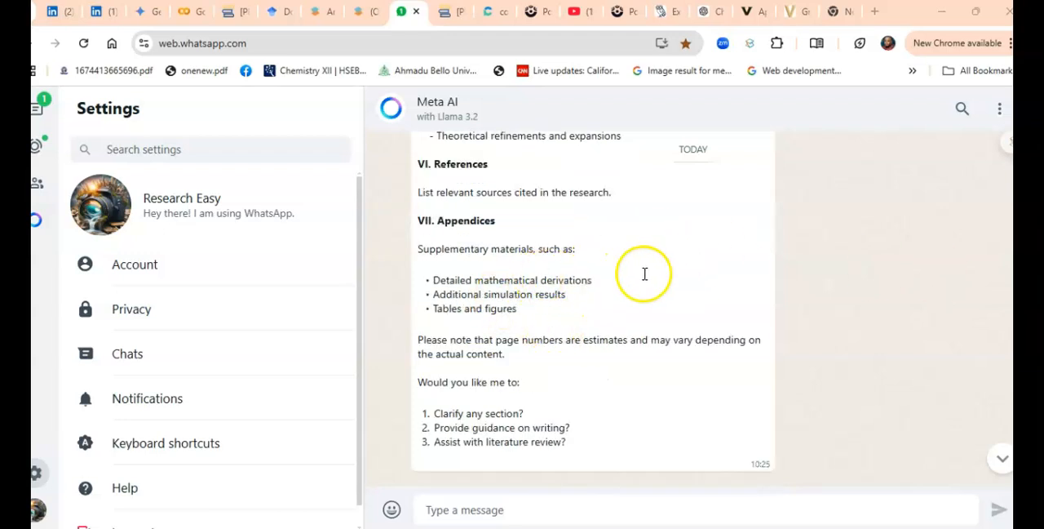
{"action": "mouse_move", "coordinate": [641, 269]}
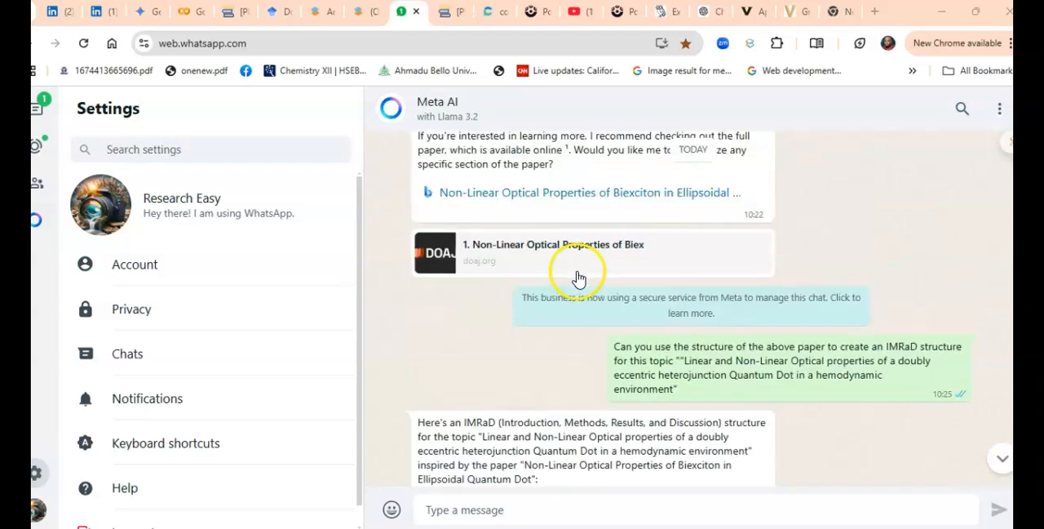
{"action": "scroll", "scroll_direction": "down", "scroll_amount": 3}
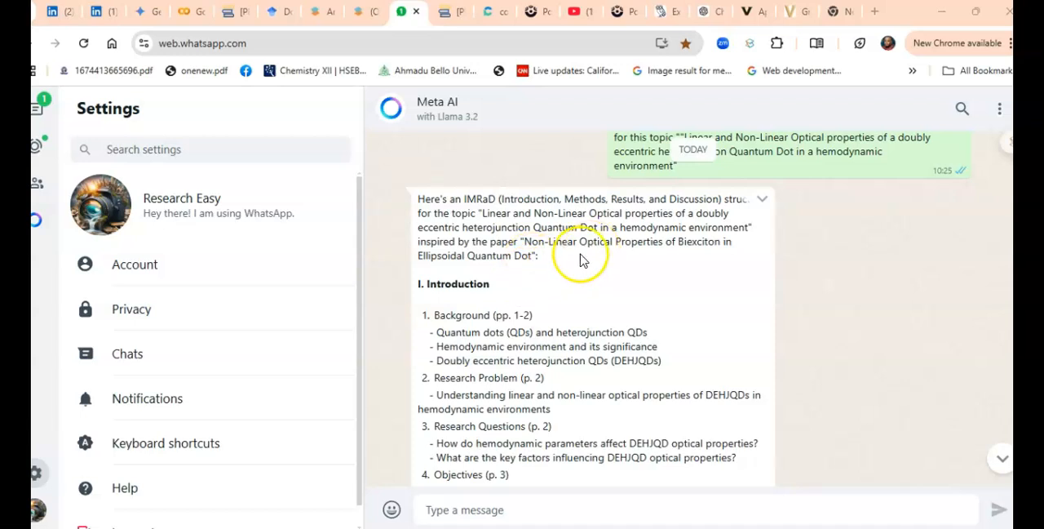
{"action": "mouse_move", "coordinate": [522, 276]}
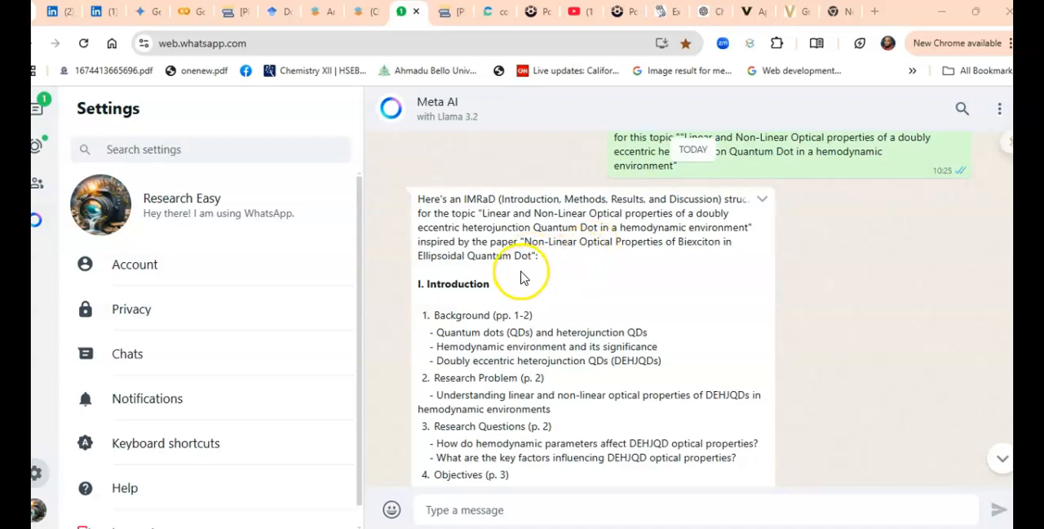
{"action": "scroll", "scroll_direction": "down", "scroll_amount": 3}
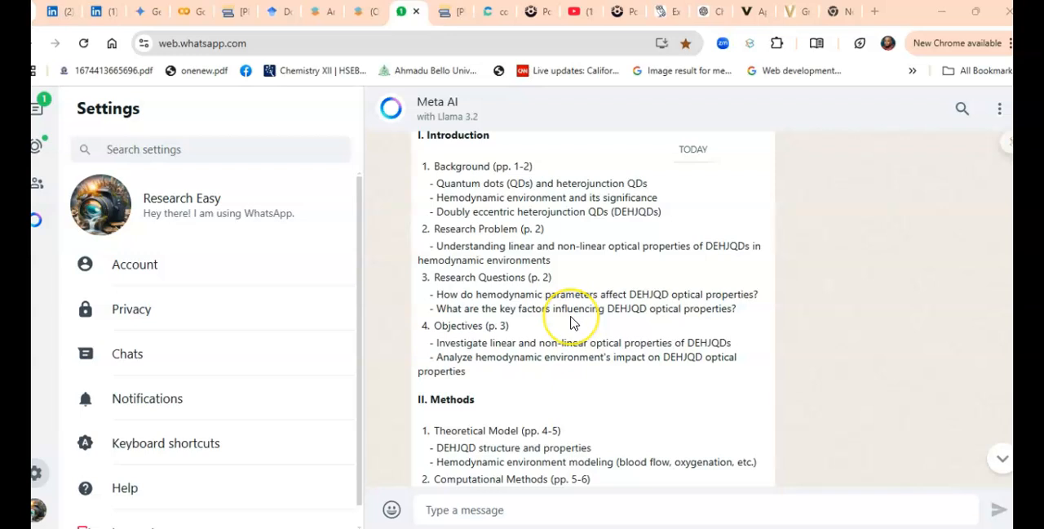
{"action": "scroll", "scroll_direction": "down", "scroll_amount": 3}
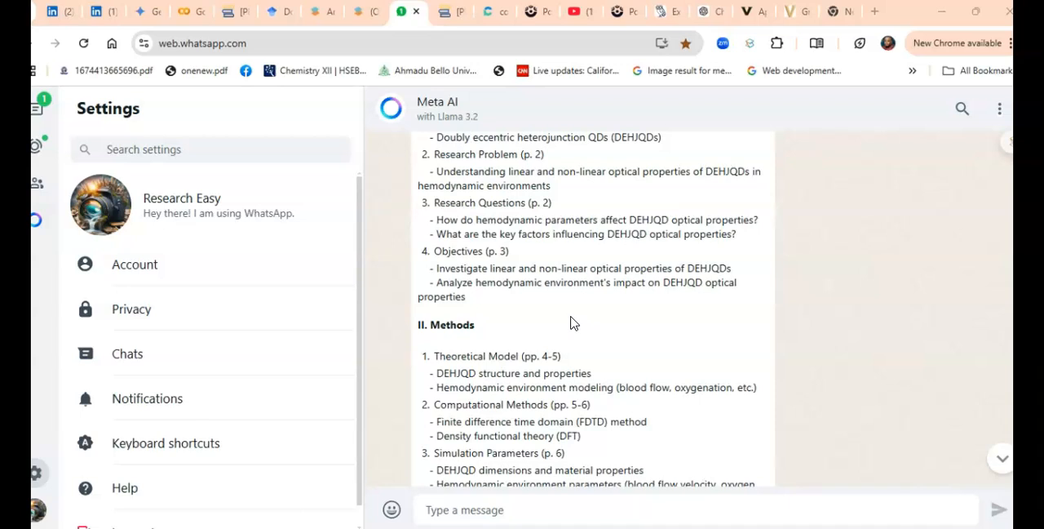
{"action": "scroll", "scroll_direction": "down", "scroll_amount": 3}
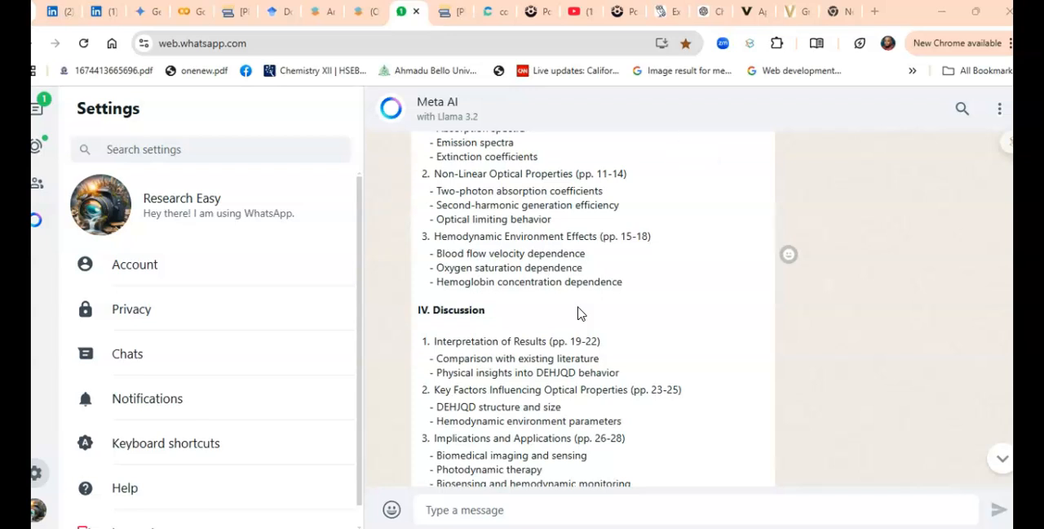
{"action": "scroll", "scroll_direction": "down", "scroll_amount": 3}
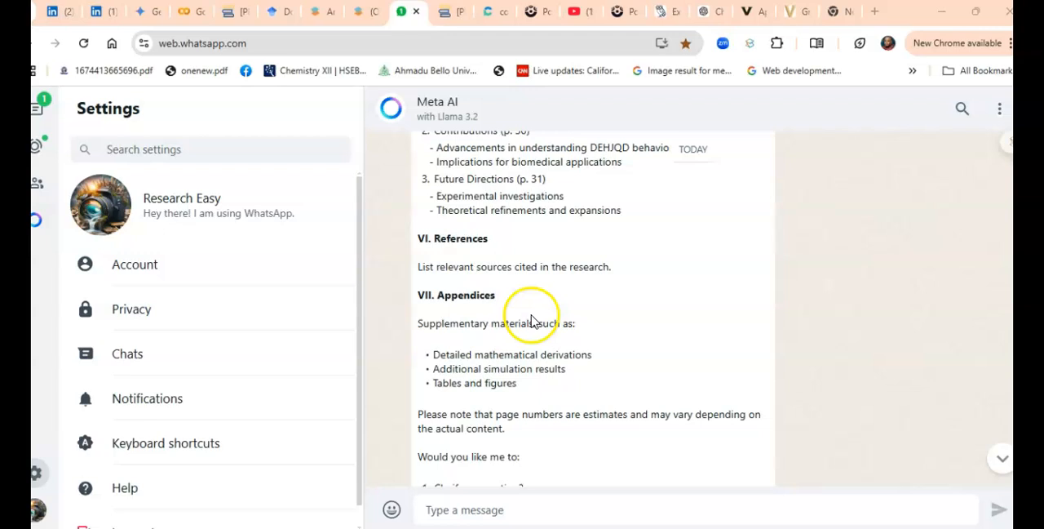
{"action": "scroll", "scroll_direction": "down", "scroll_amount": 3}
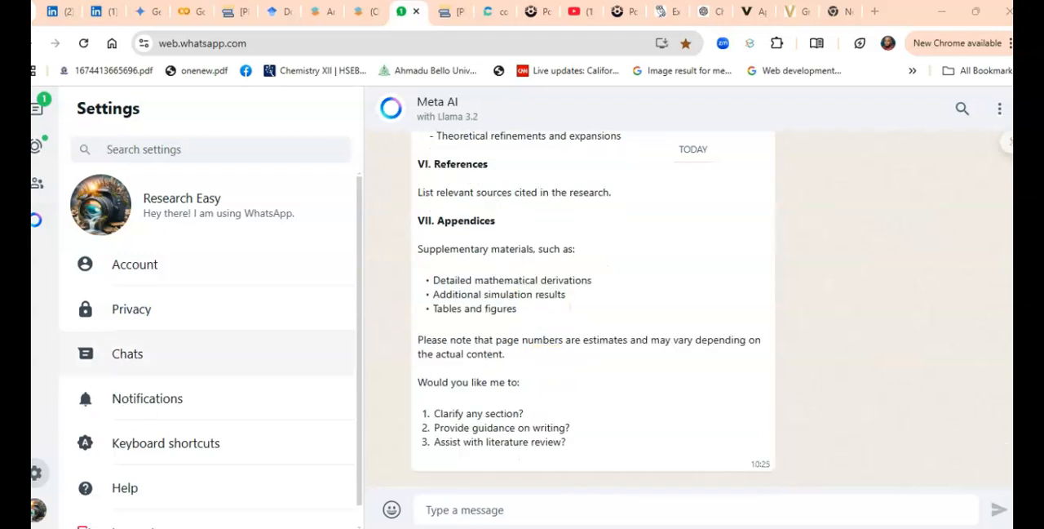